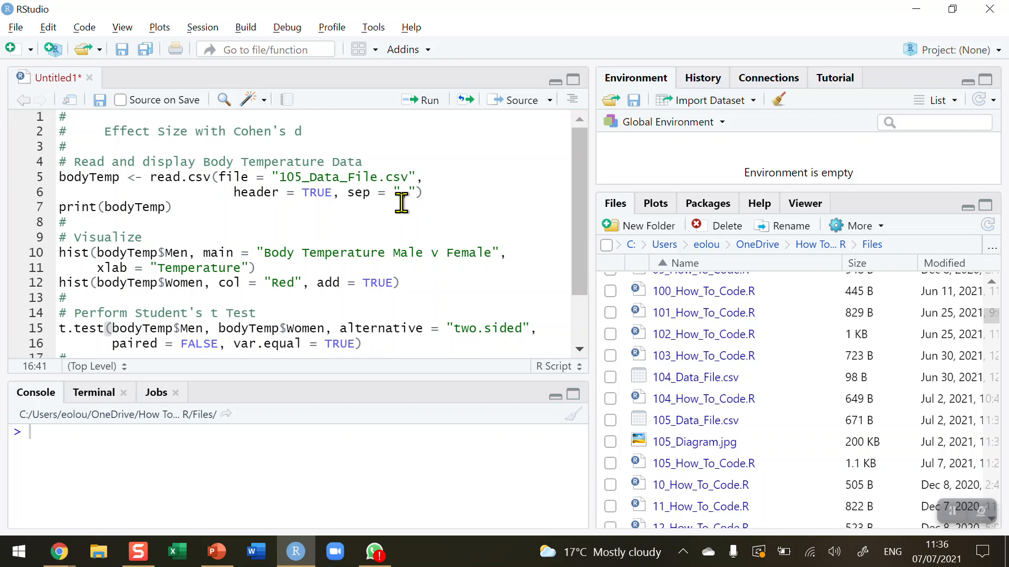
Review the script's t-test and file-reading lines, highlighting the data file name 105_Data_File.csv.
click(362, 344)
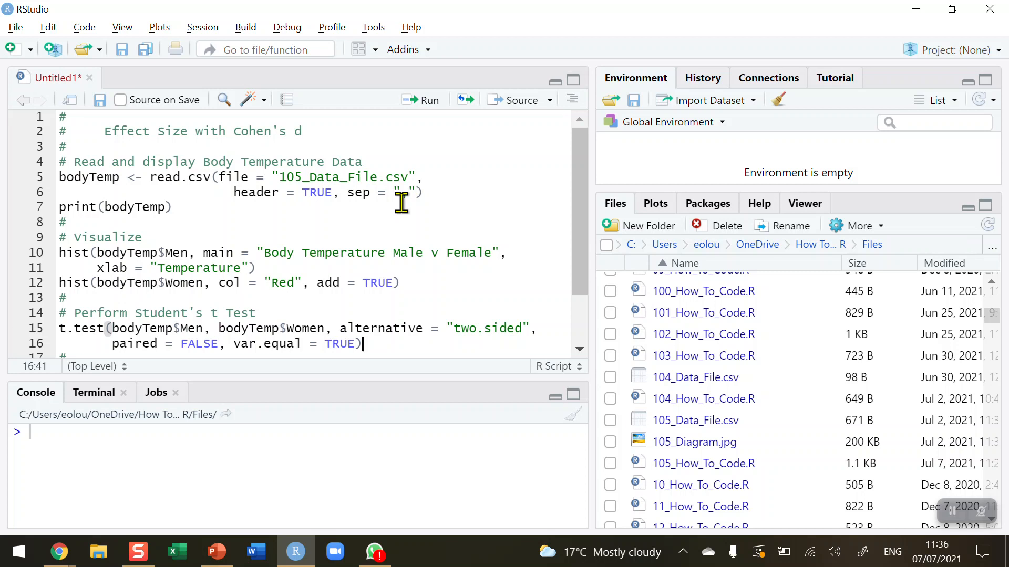
mouse_move(288, 184)
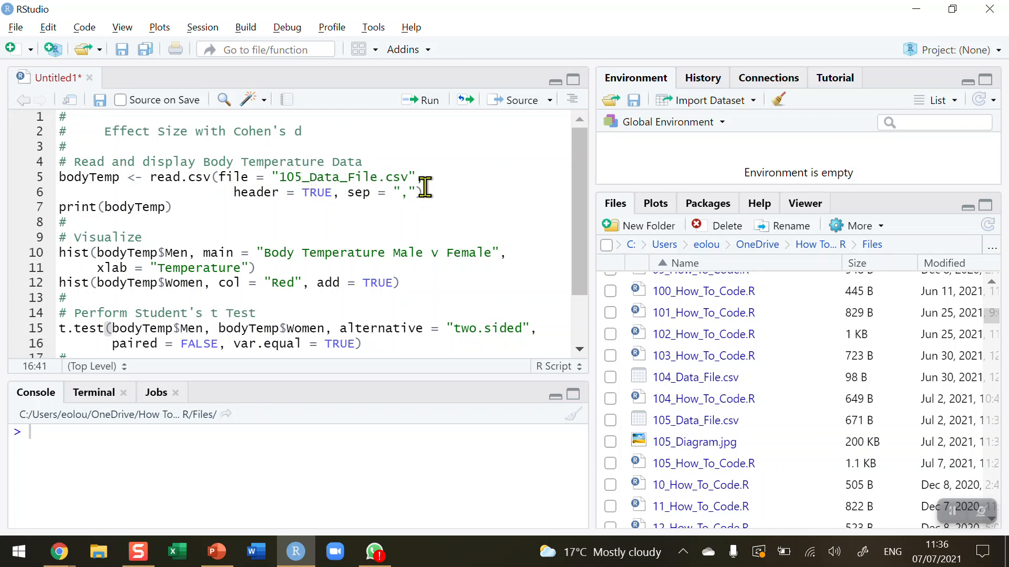
click(421, 192)
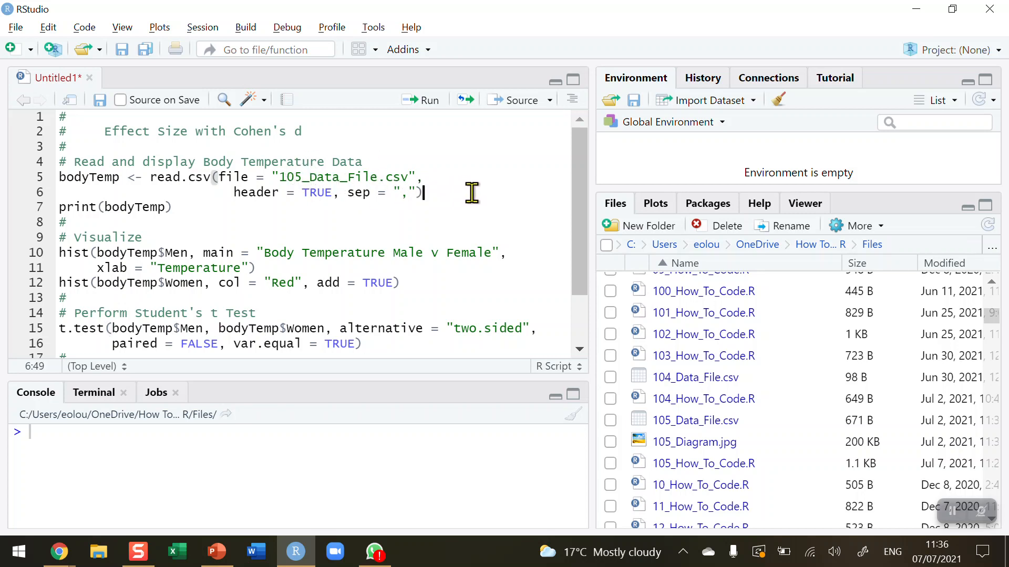
mouse_move(468, 191)
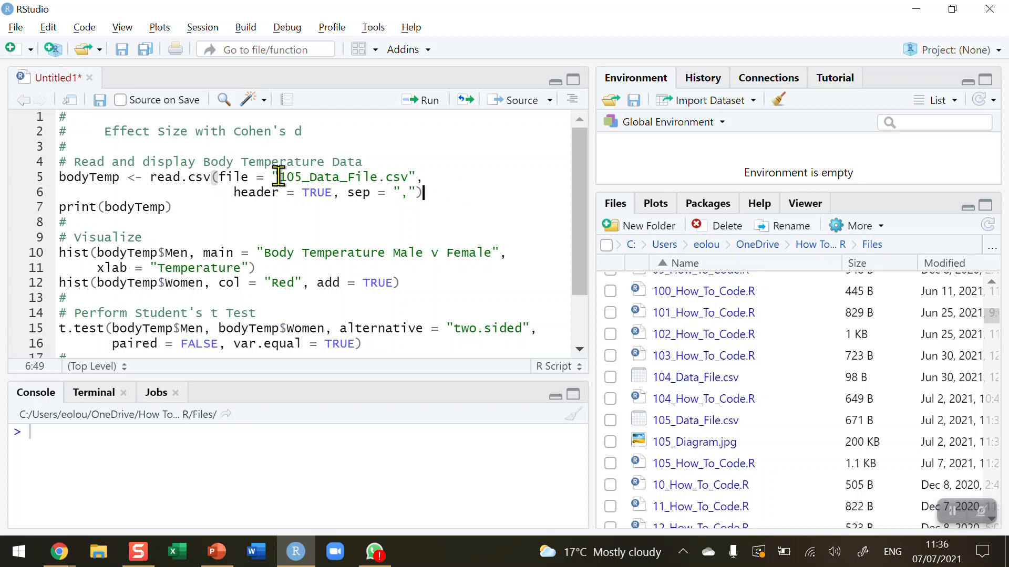
double_click(338, 177)
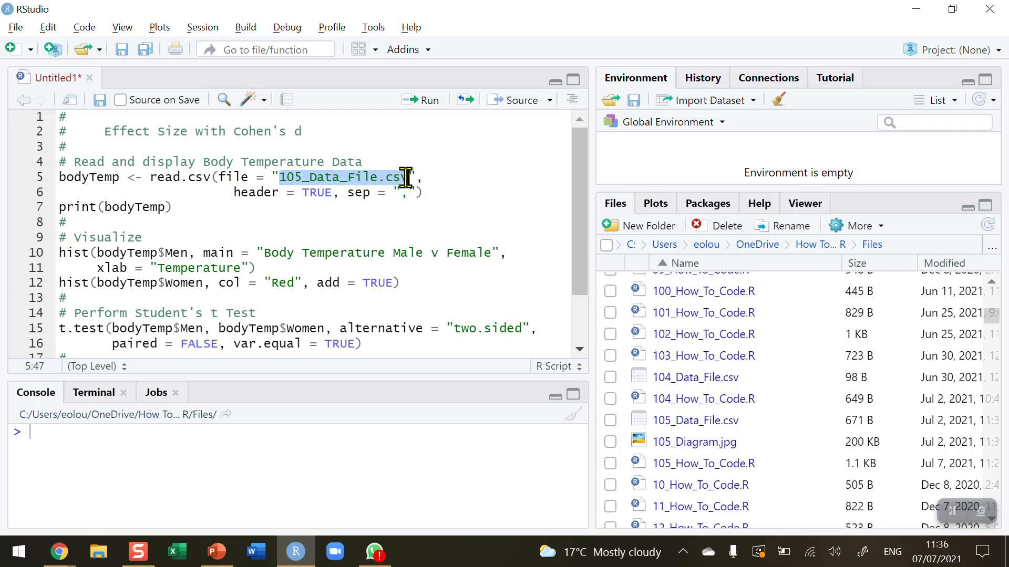
click(424, 192)
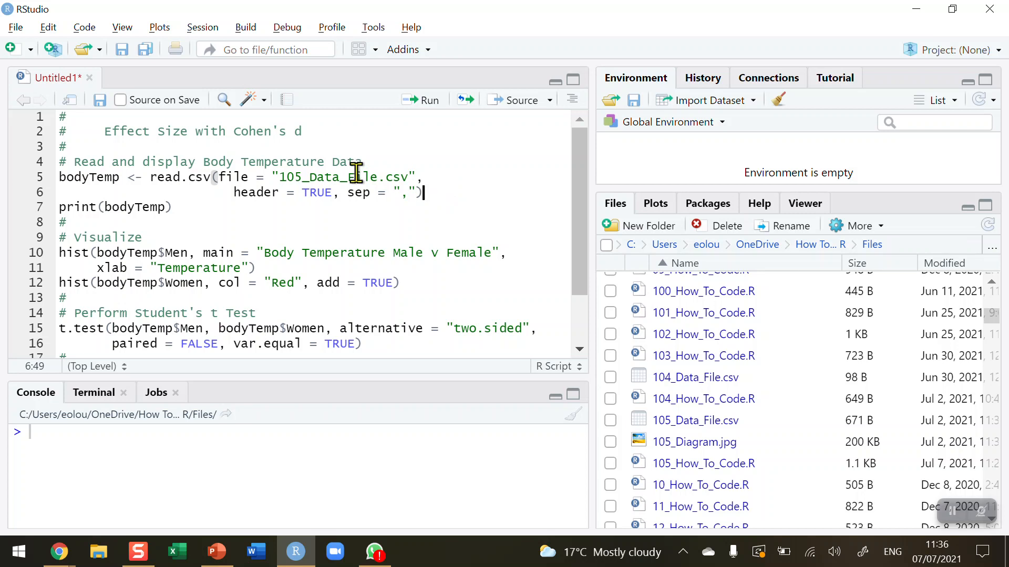
double_click(88, 177)
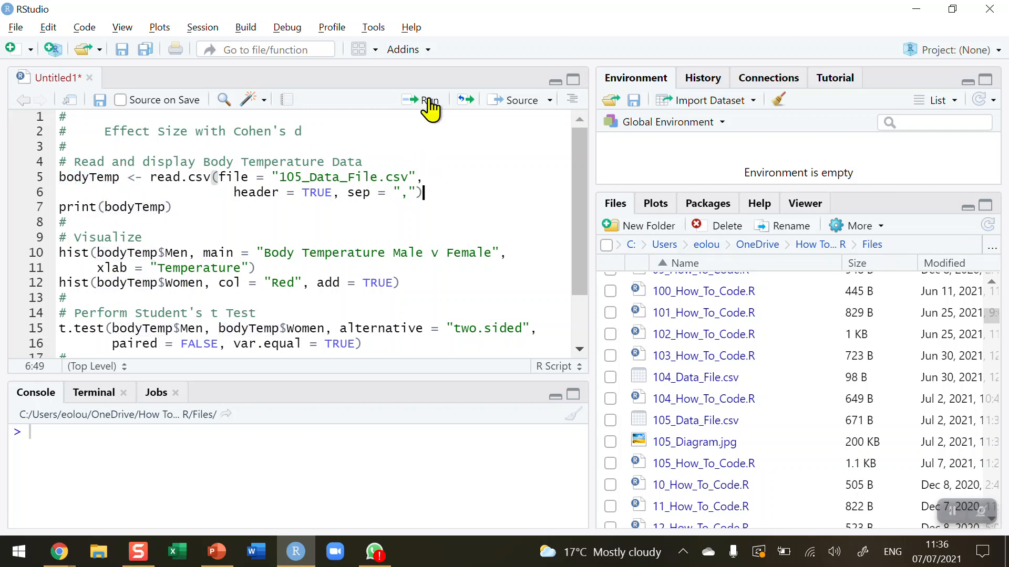
Run the read.csv and print lines, showing 62 observations of Men and Women temperatures.
click(422, 100)
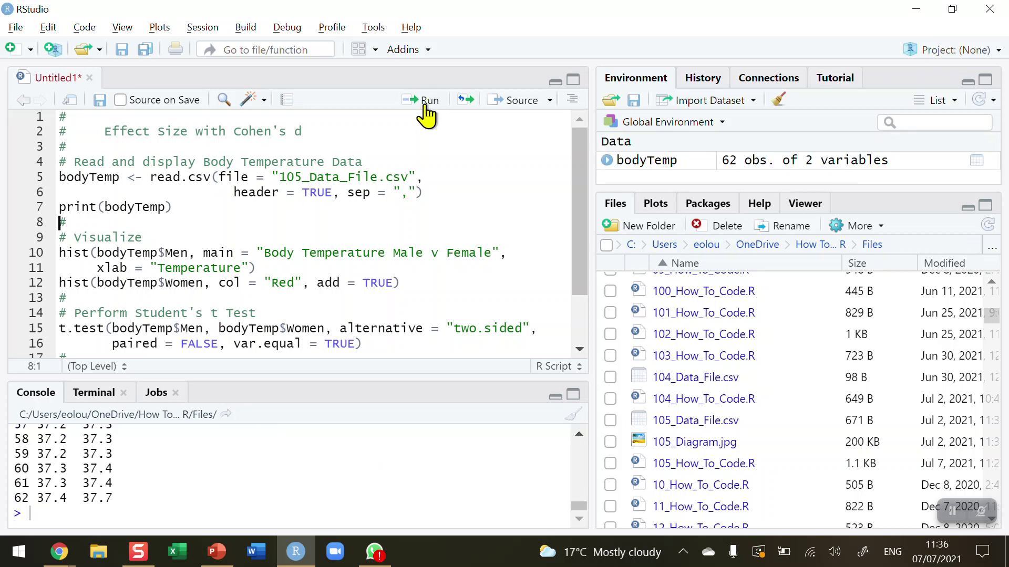
mouse_move(120, 501)
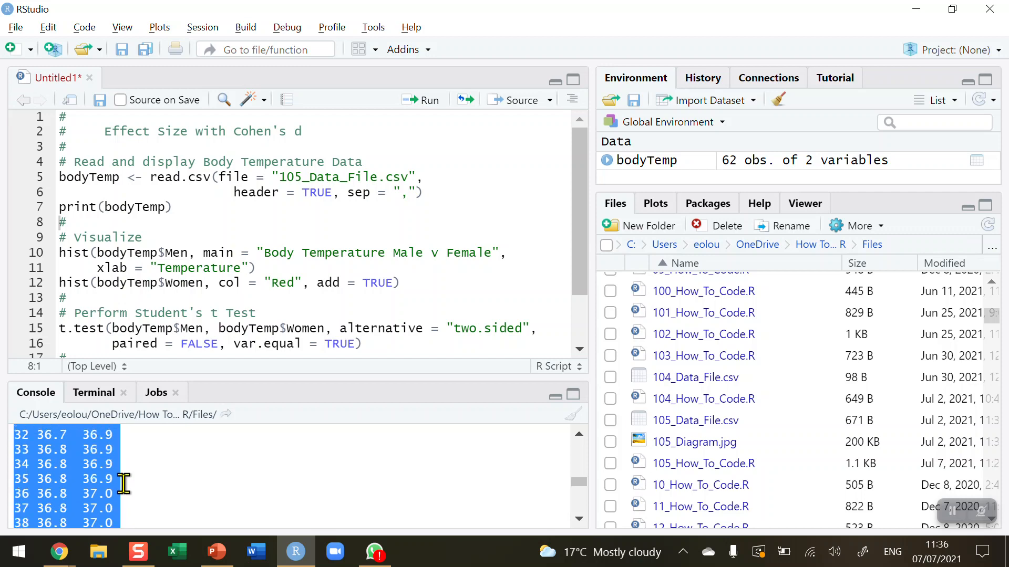
scroll(up, 3)
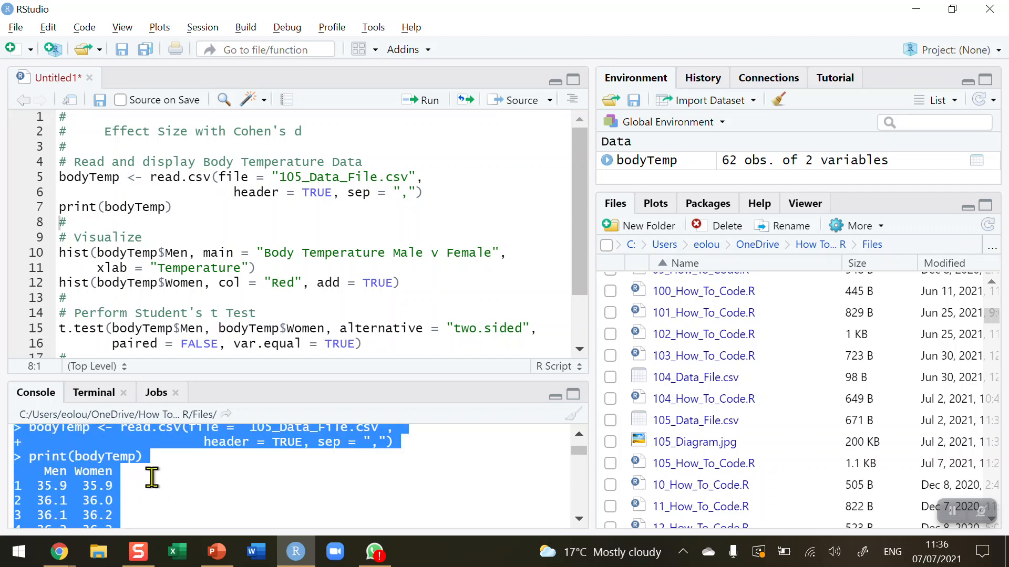
click(100, 486)
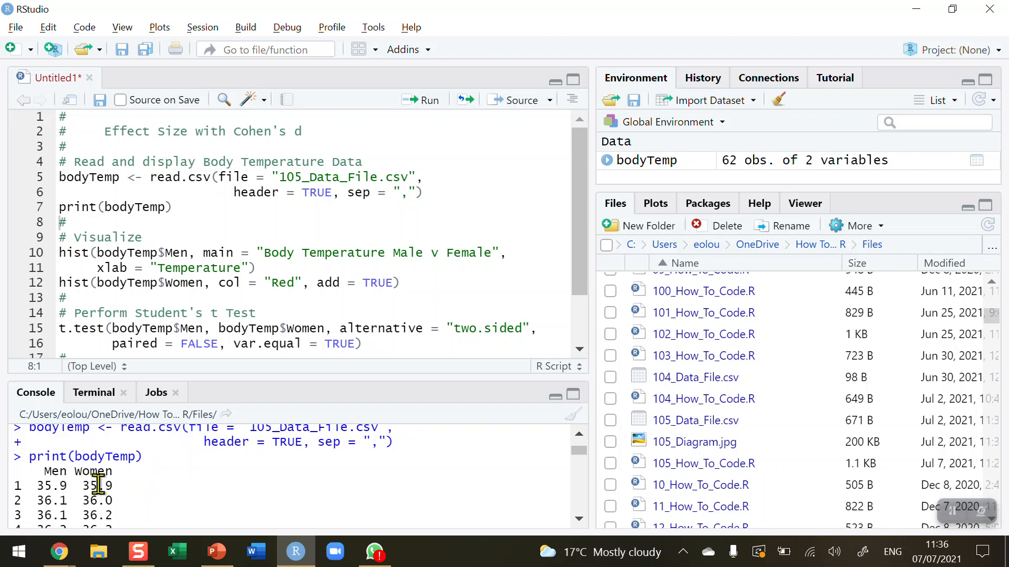
mouse_move(304, 223)
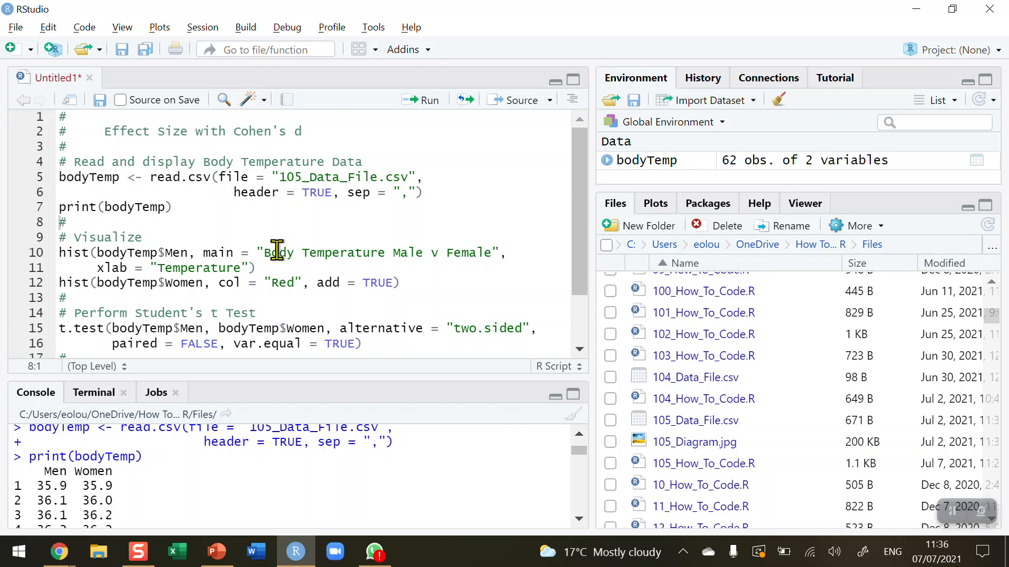
mouse_move(283, 259)
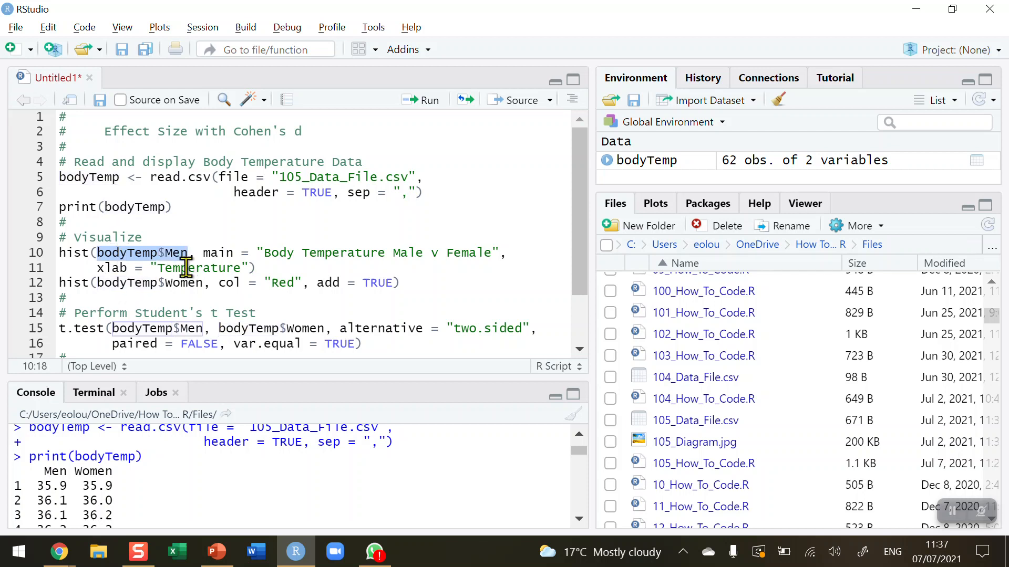
mouse_move(76, 288)
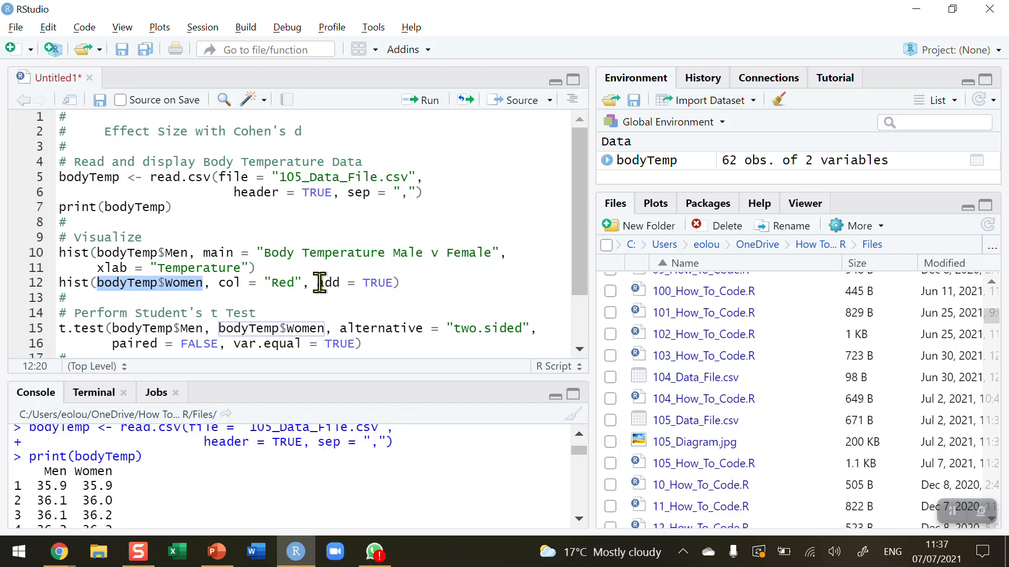
double_click(357, 282)
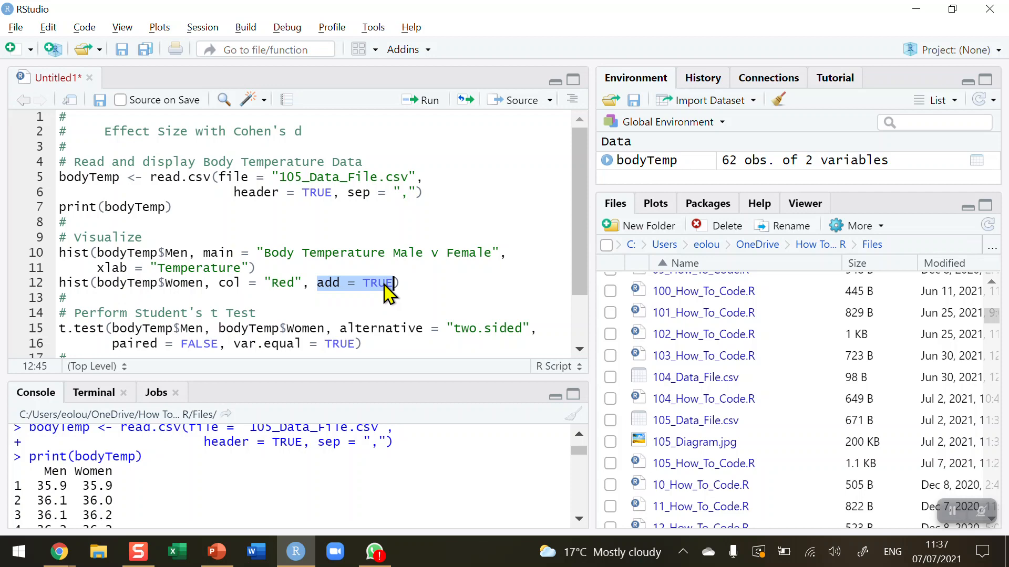
mouse_move(330, 295)
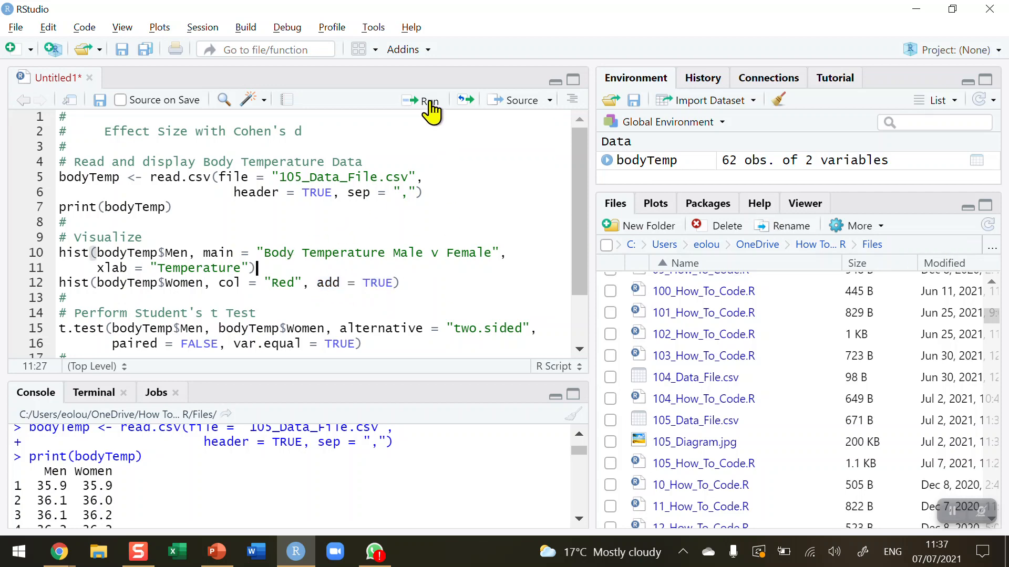
Plot the Men temperature histogram titled 'Body Temperature Male v Female'.
click(429, 100)
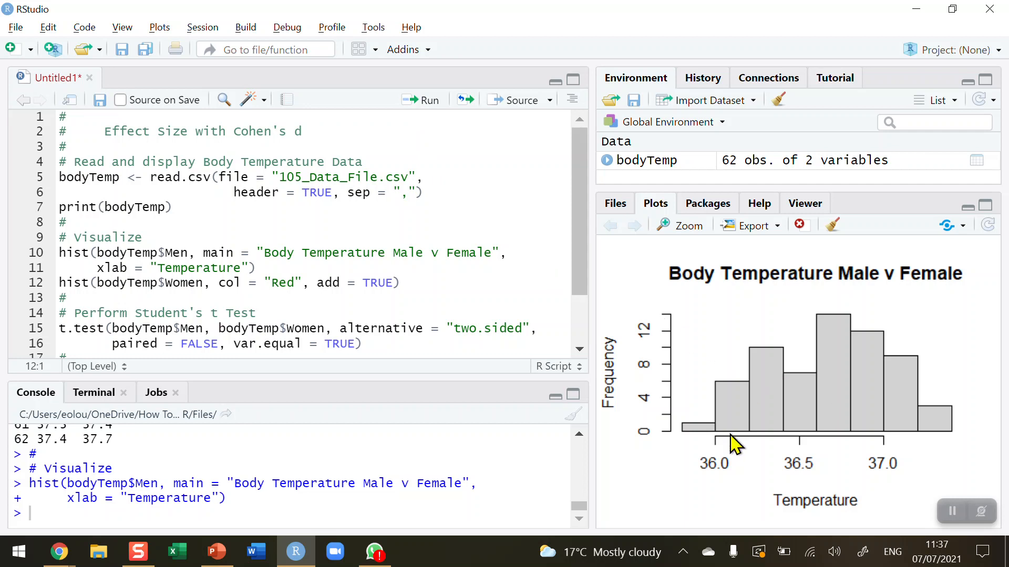
mouse_move(741, 454)
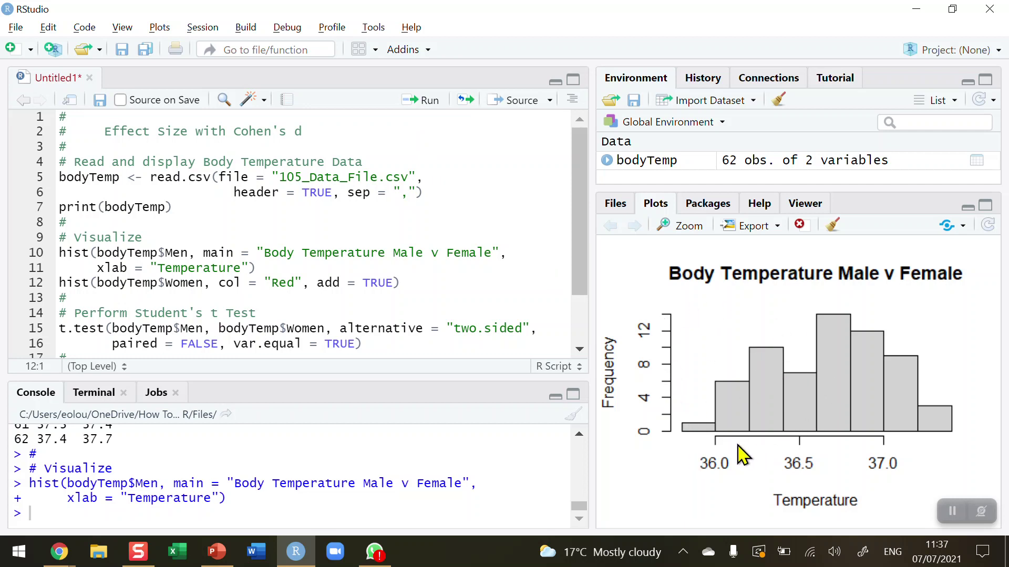
mouse_move(771, 398)
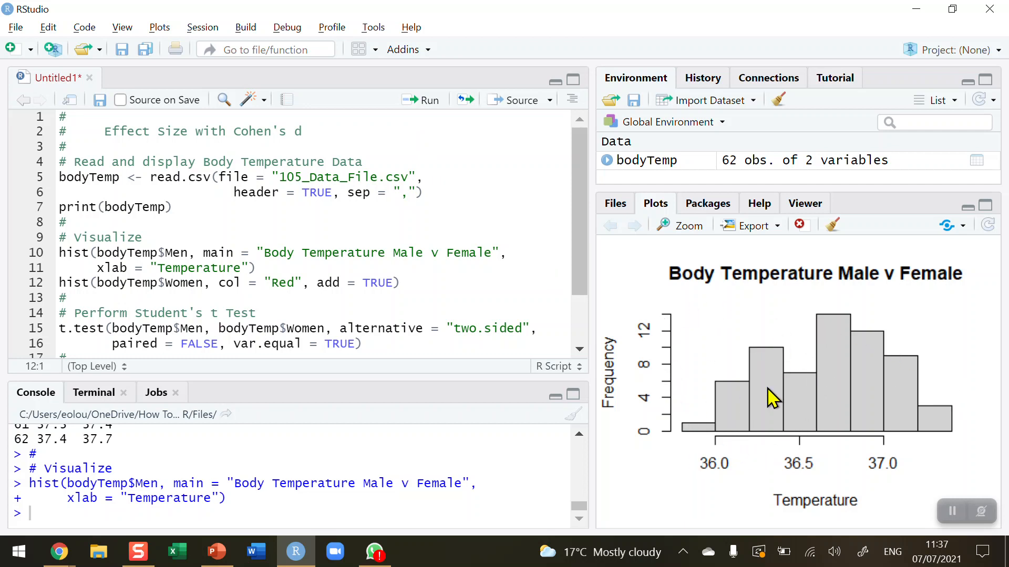
mouse_move(866, 442)
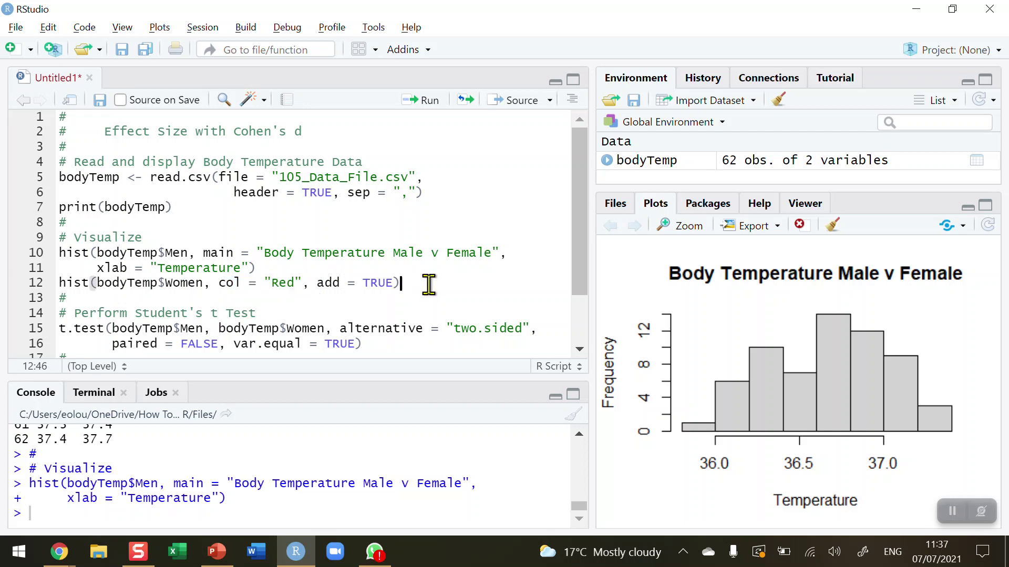
mouse_move(423, 109)
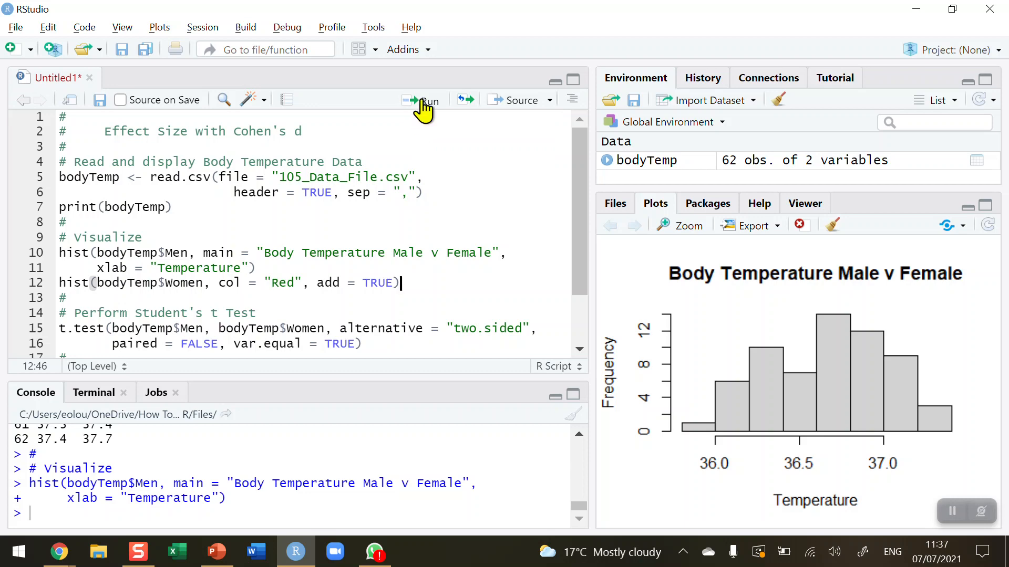
Overlay the red Women histogram, enlarge the plot, then close the Plot Zoom window.
click(422, 99)
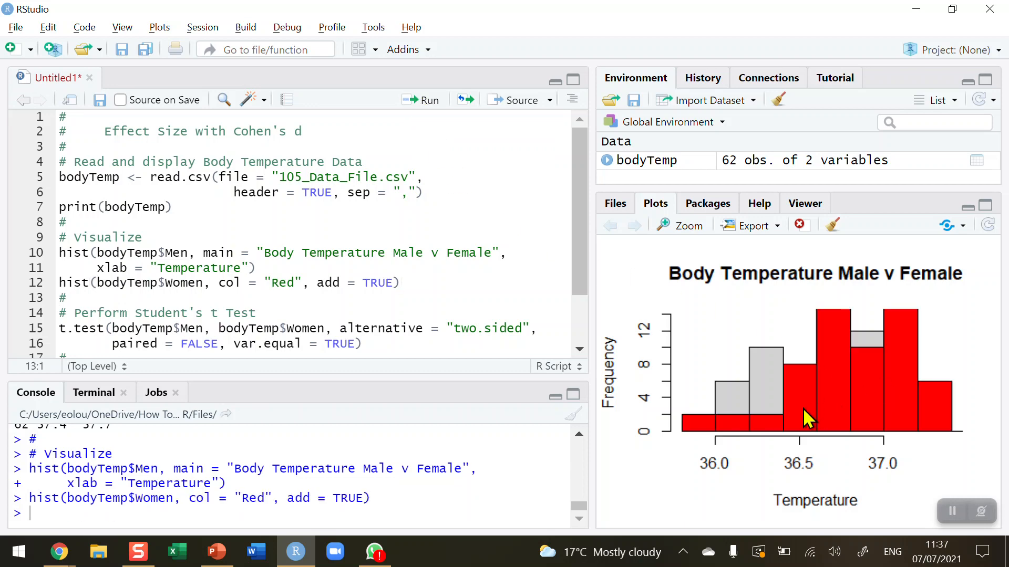
mouse_move(685, 239)
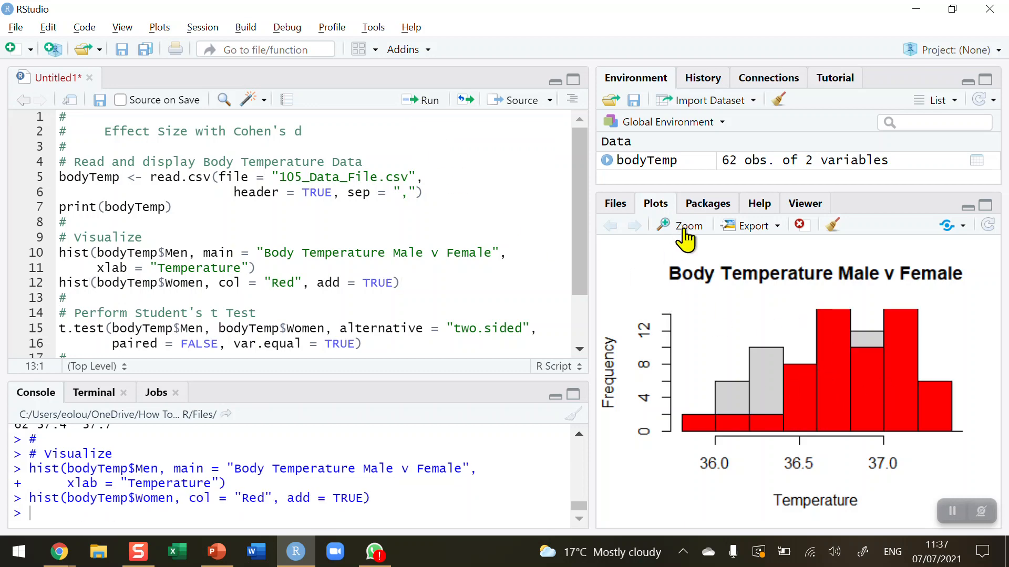
click(687, 226)
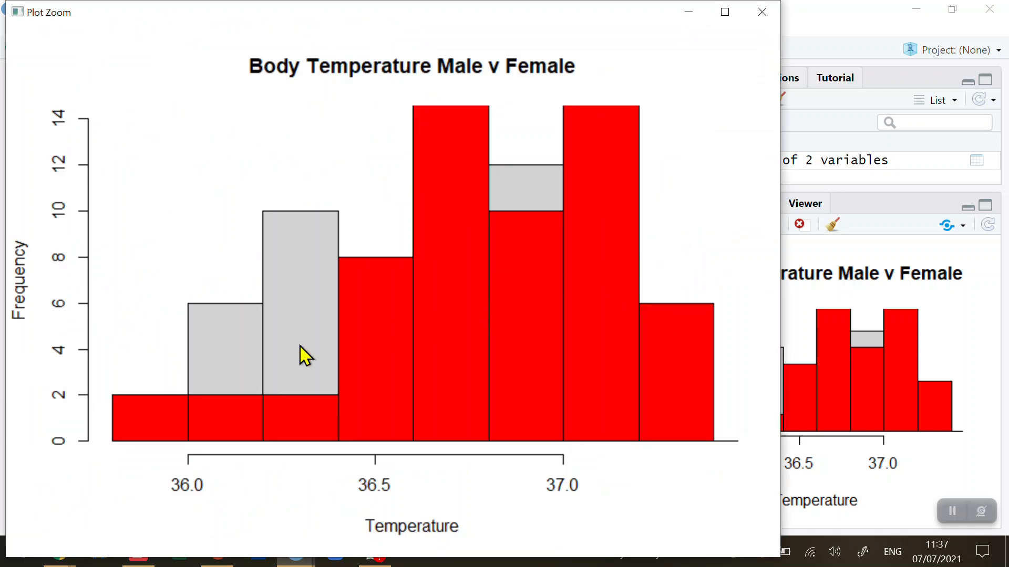
mouse_move(250, 396)
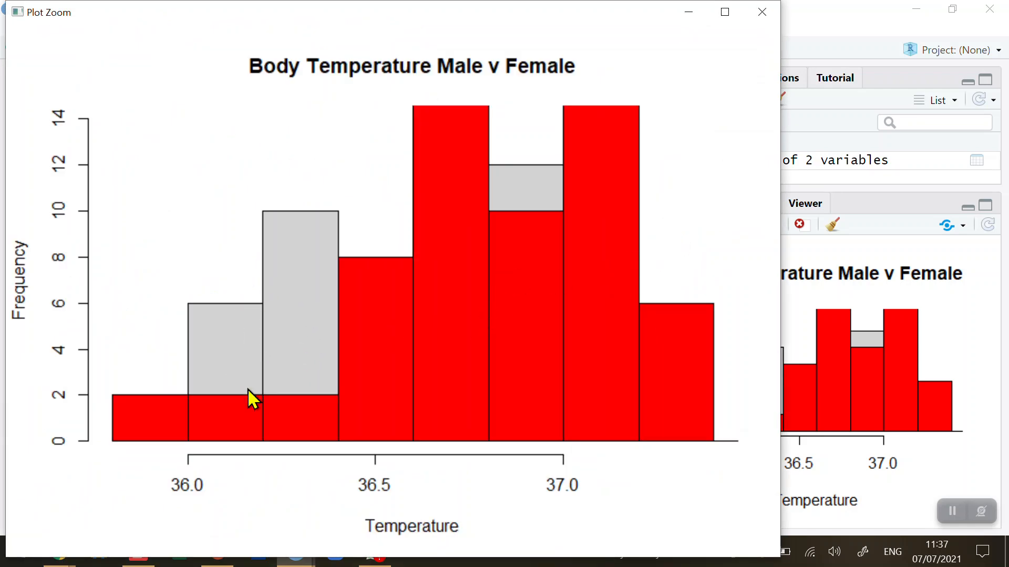
mouse_move(483, 290)
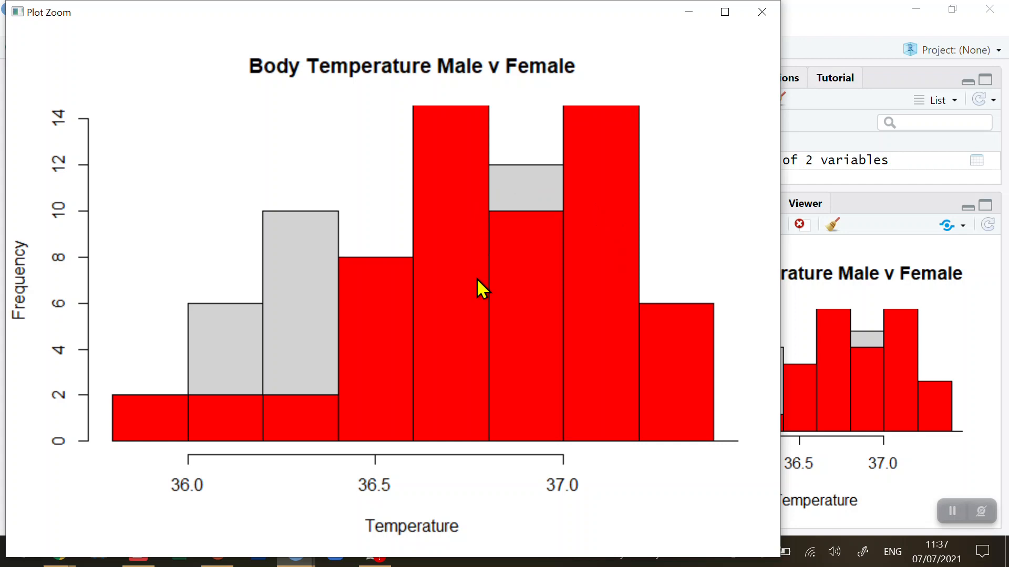
mouse_move(586, 289)
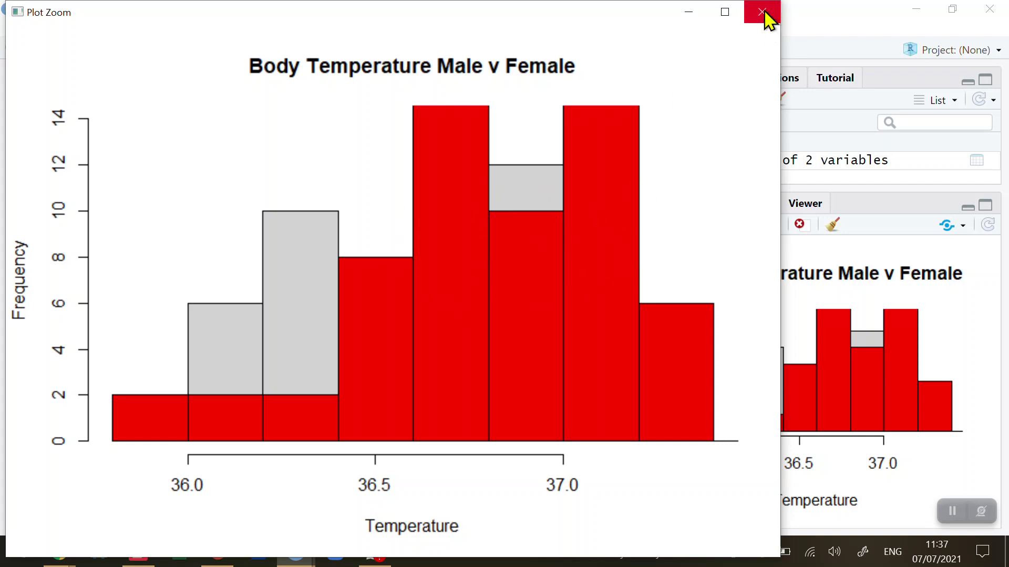
mouse_move(763, 12)
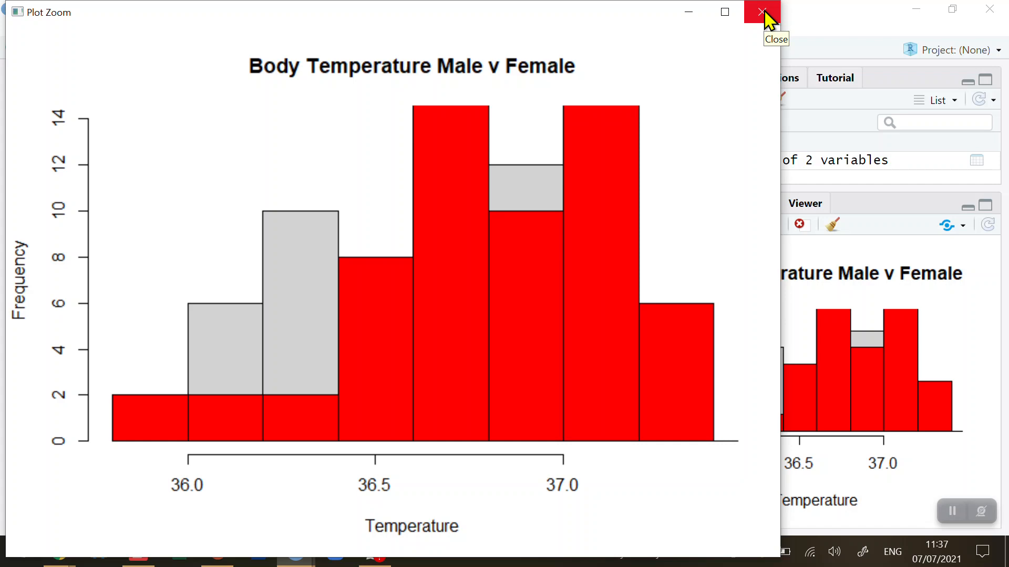
click(763, 11)
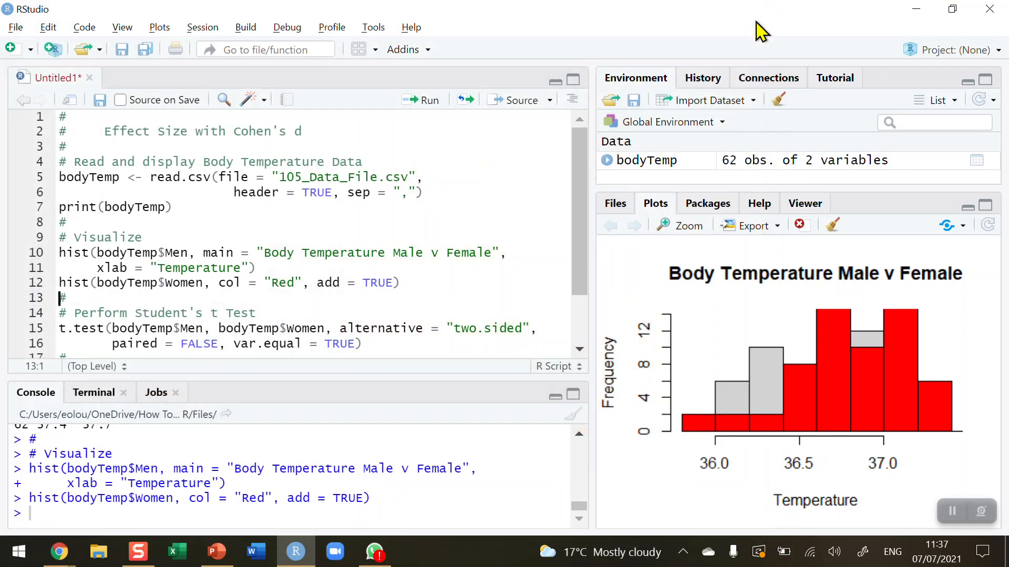
mouse_move(434, 286)
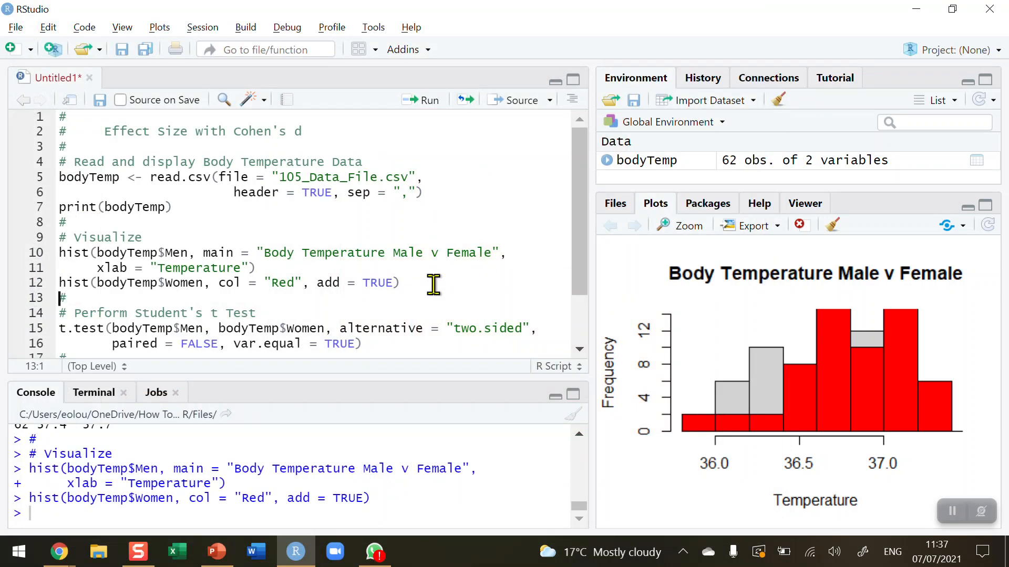
mouse_move(450, 309)
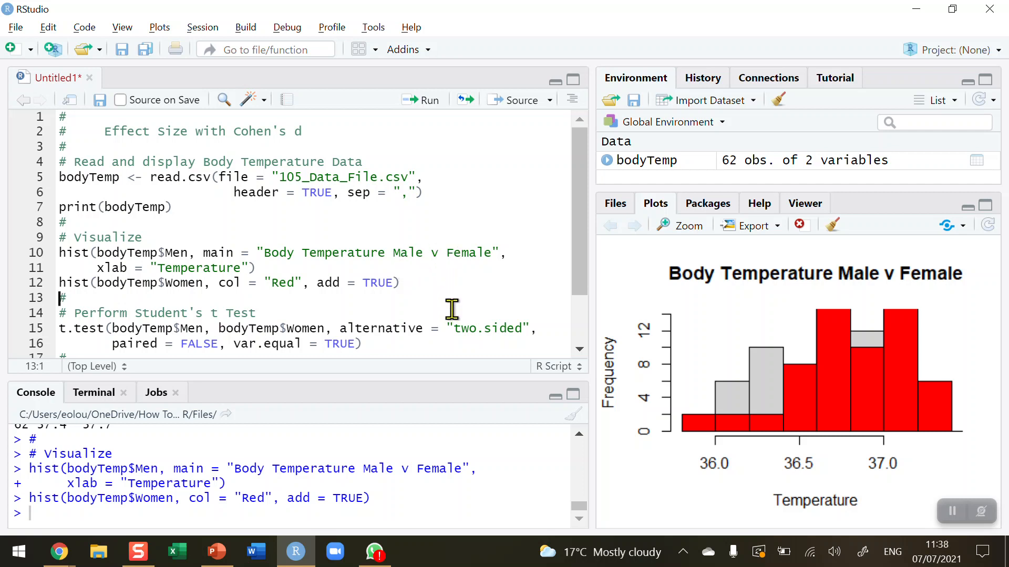
mouse_move(424, 281)
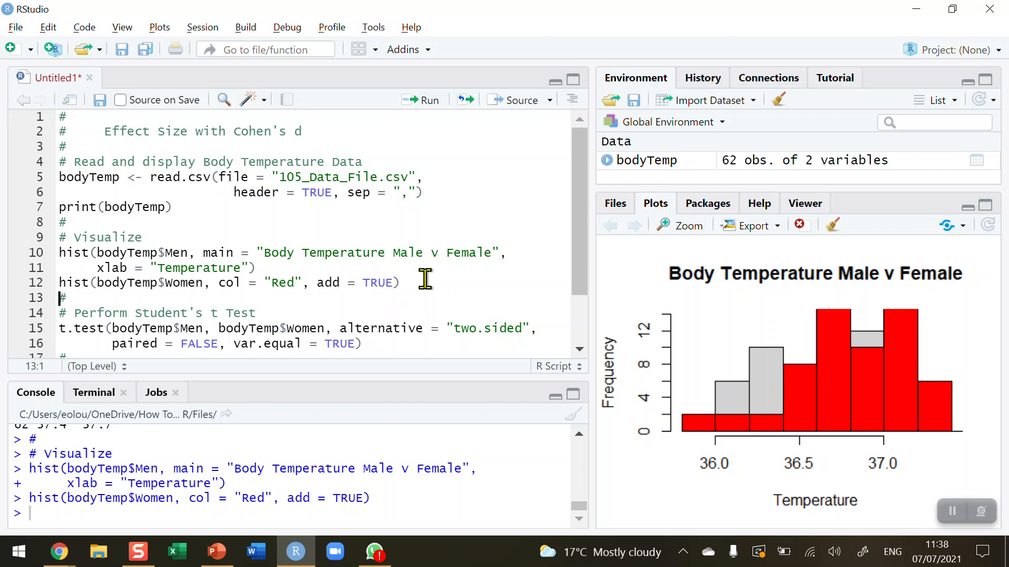
mouse_move(430, 289)
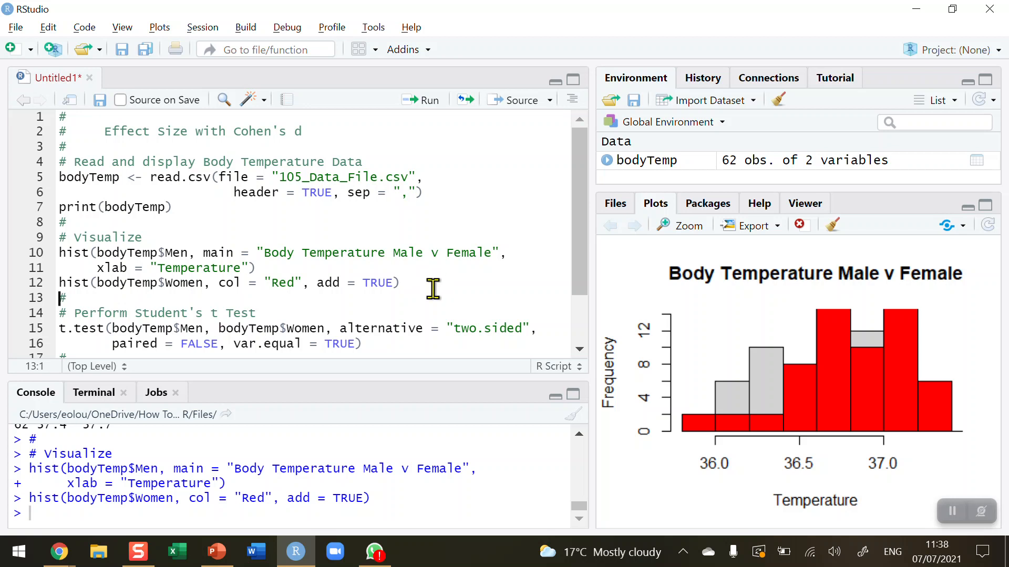
mouse_move(455, 341)
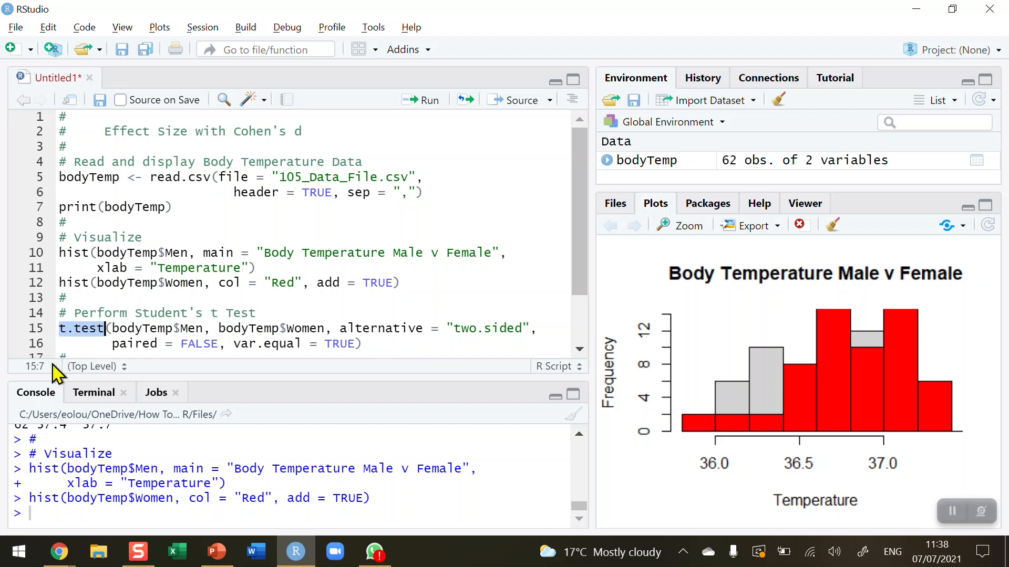
mouse_move(166, 379)
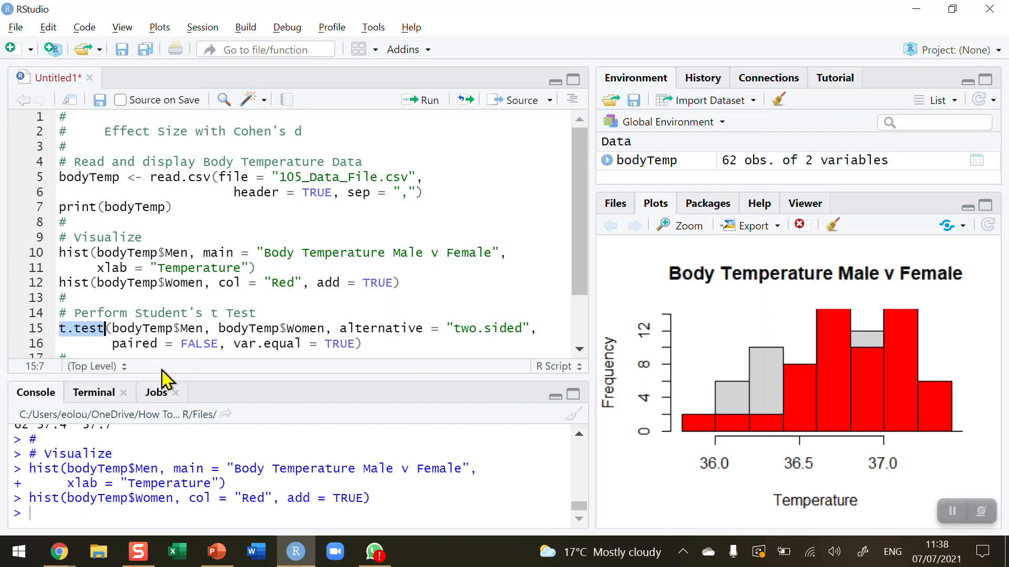
mouse_move(169, 330)
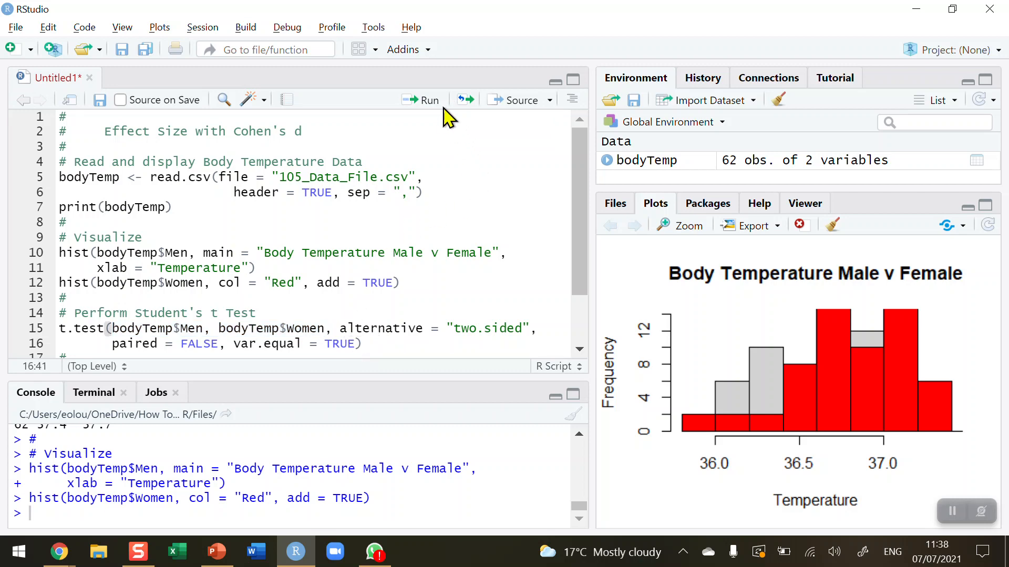
Run t.test on Men vs Women and highlight t = -2.4331 and p-value = 0.01642.
click(422, 99)
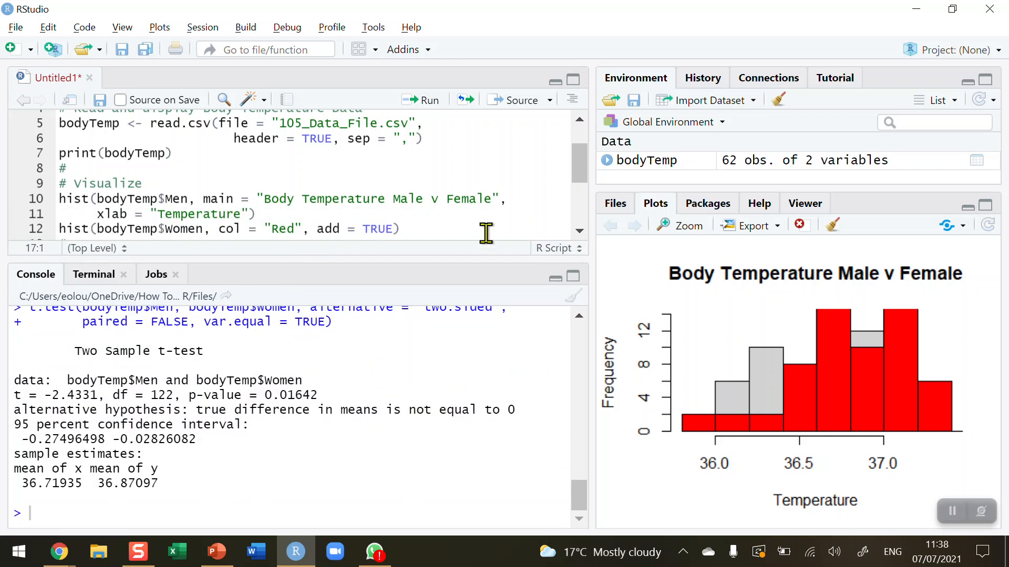
scroll(down, 3)
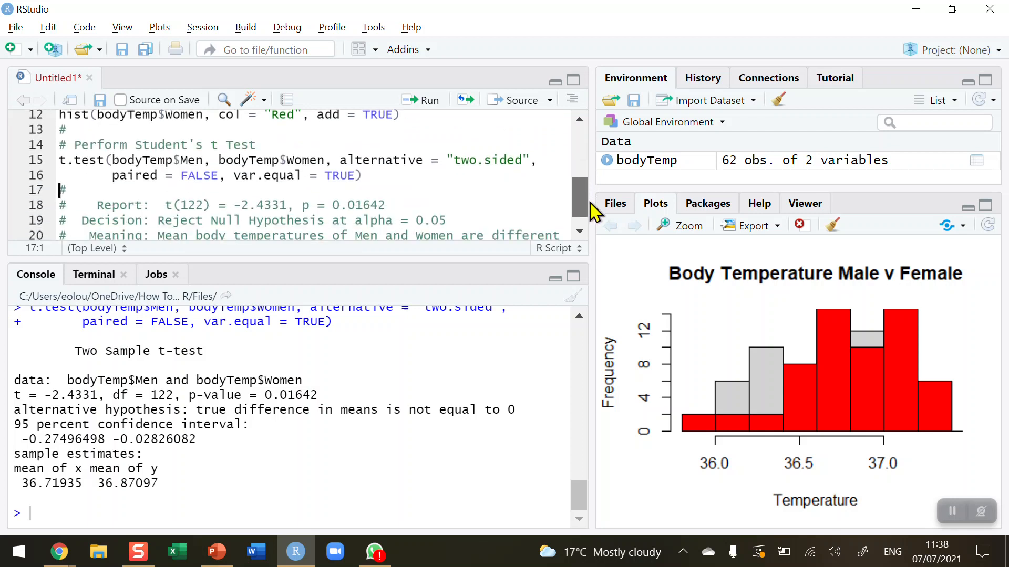
scroll(down, 3)
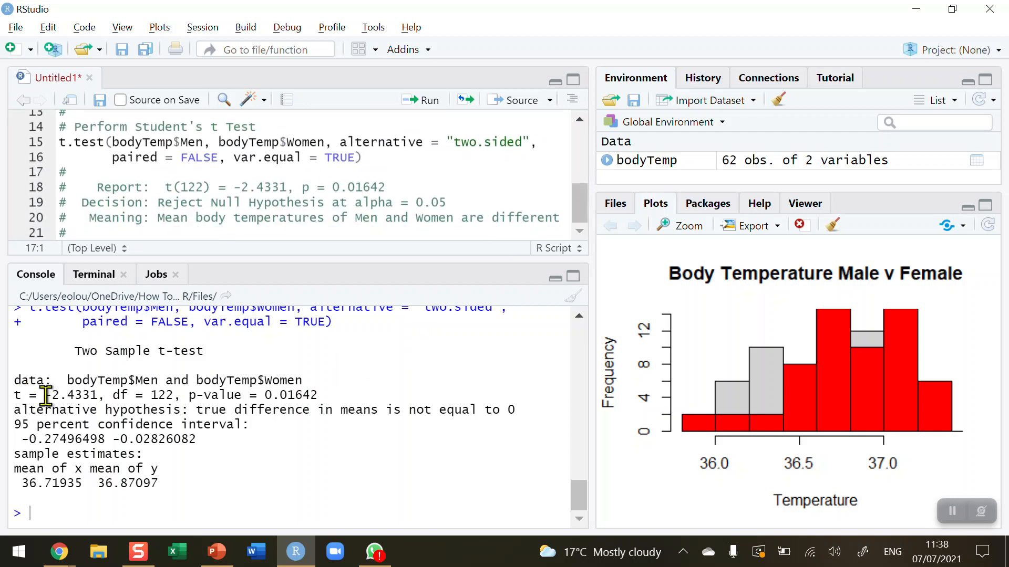
double_click(72, 395)
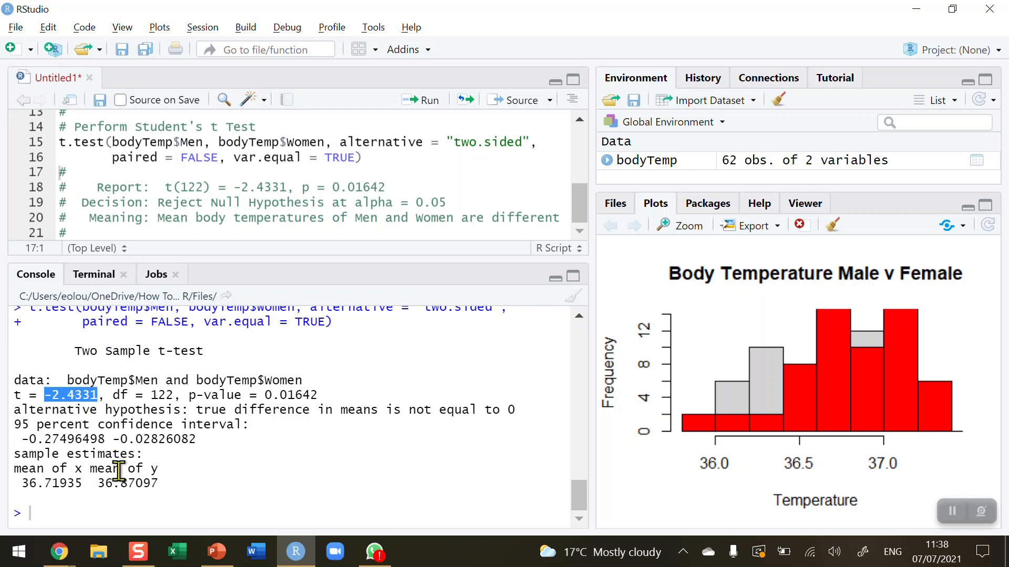
mouse_move(172, 413)
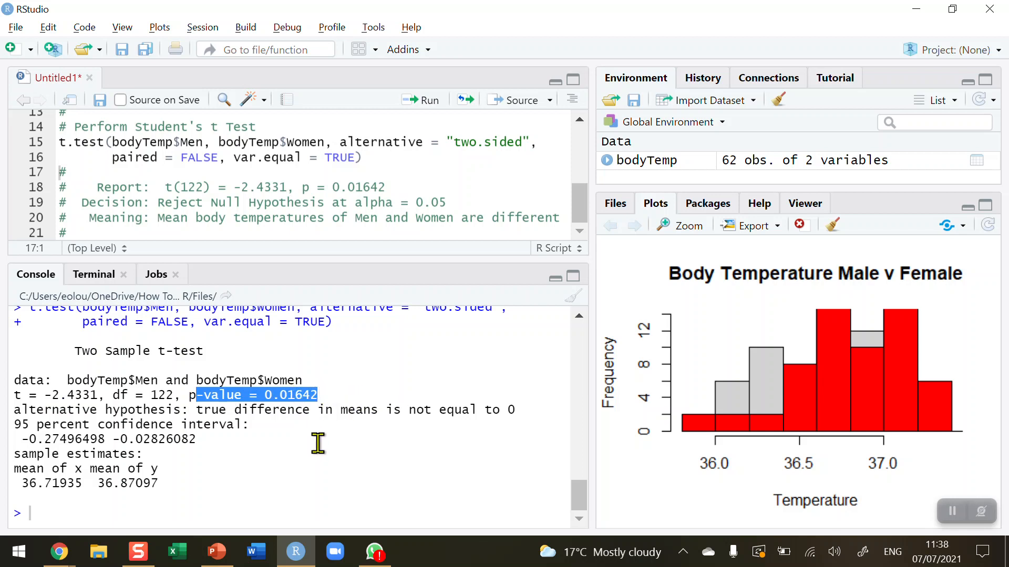
mouse_move(333, 395)
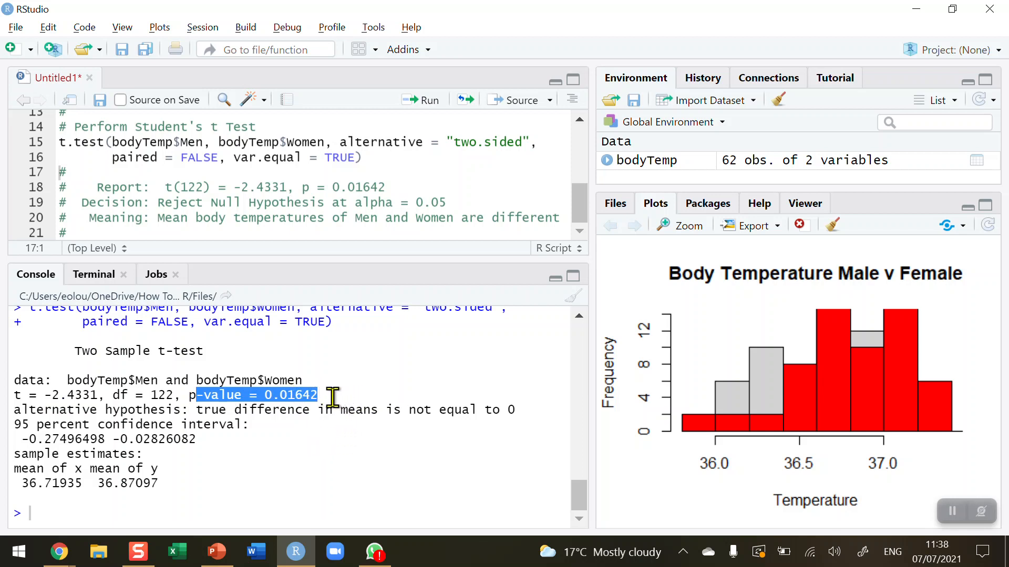
click(334, 395)
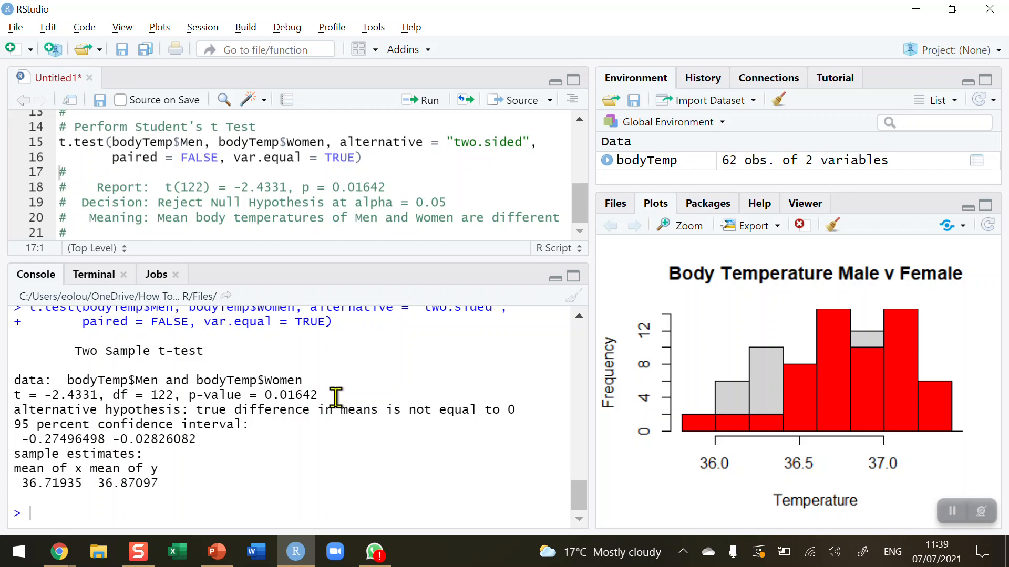
mouse_move(901, 312)
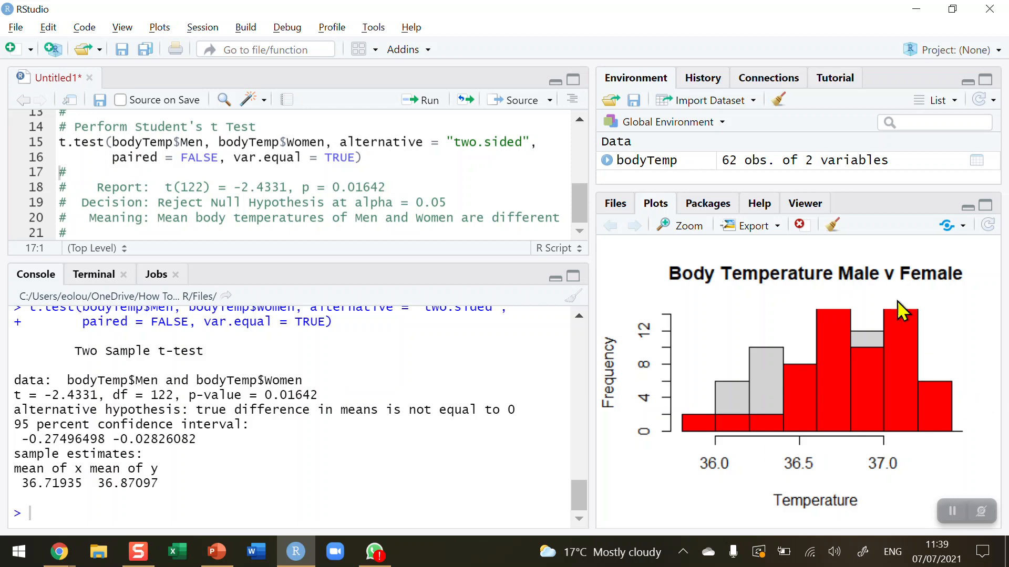
mouse_move(830, 376)
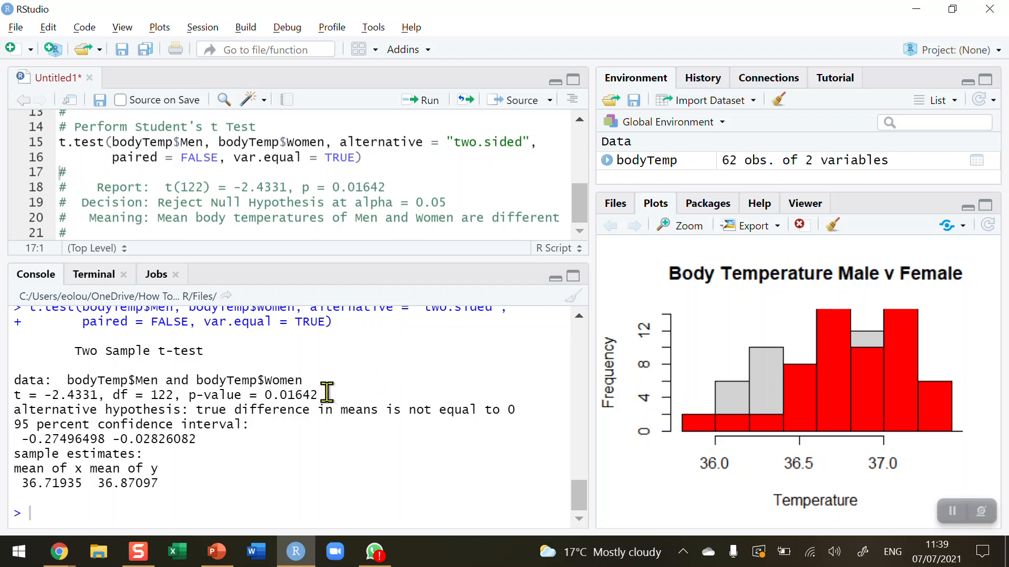
double_click(251, 395)
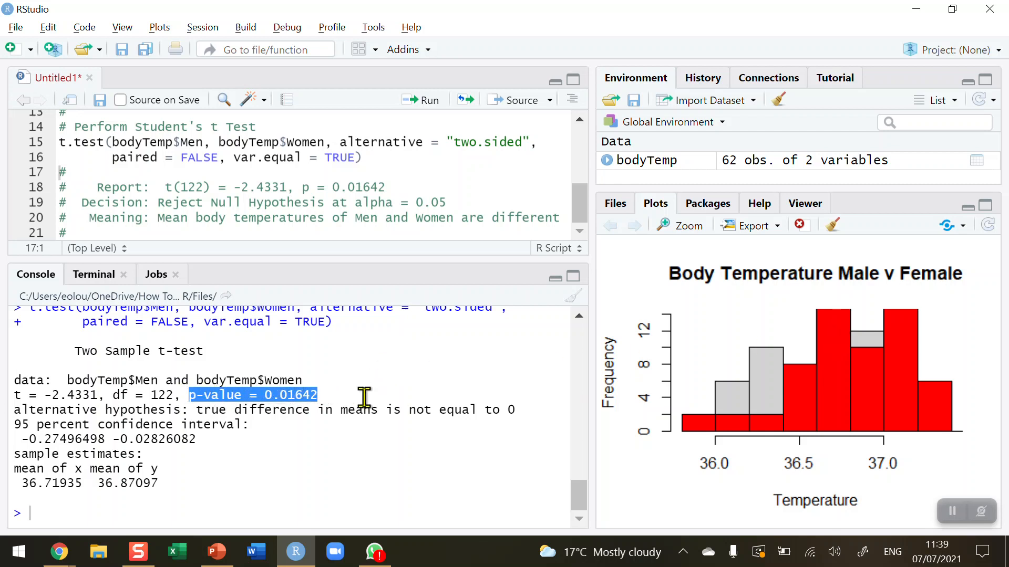
mouse_move(215, 283)
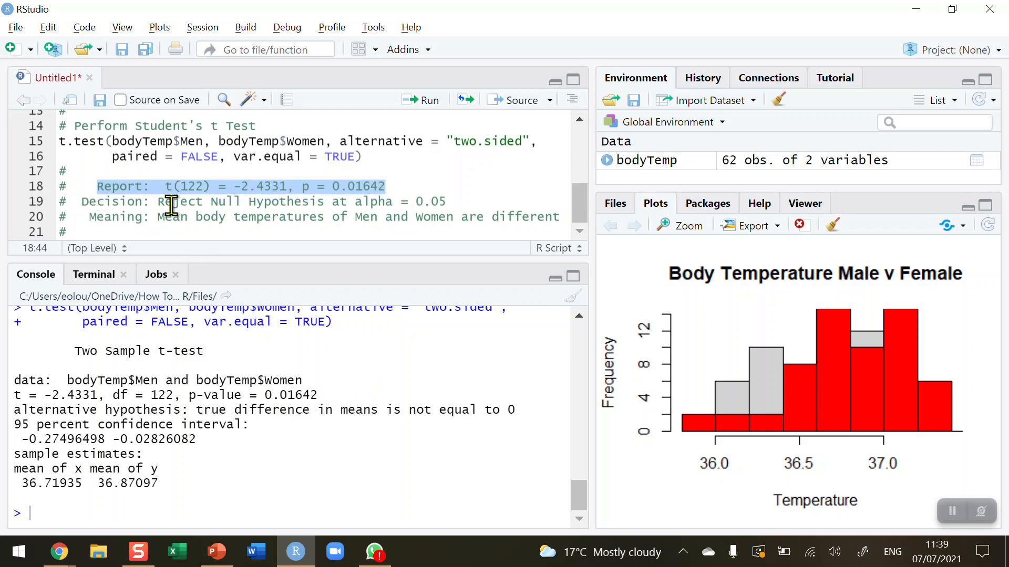
mouse_move(269, 204)
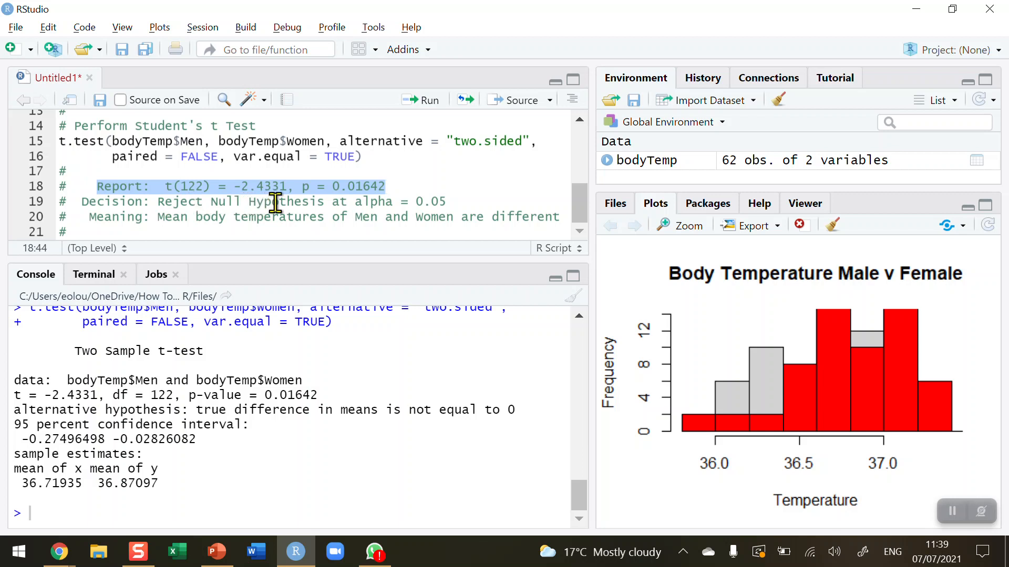
mouse_move(383, 206)
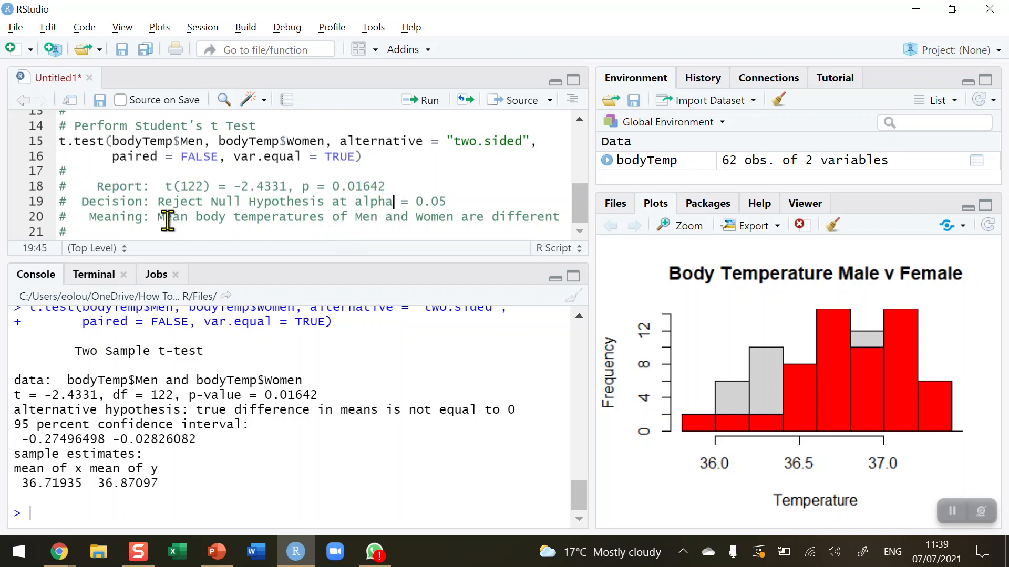
mouse_move(157, 233)
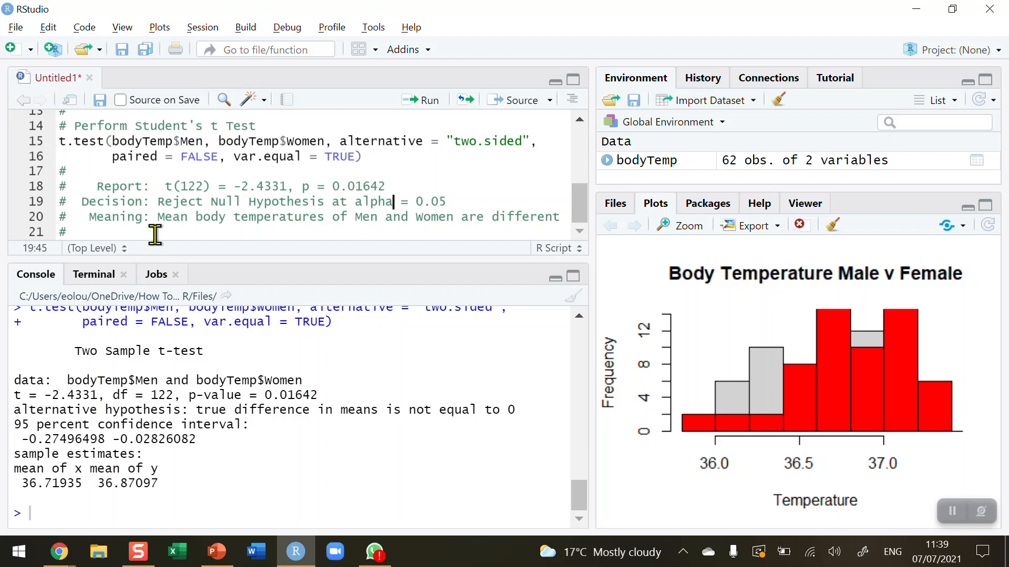
click(93, 232)
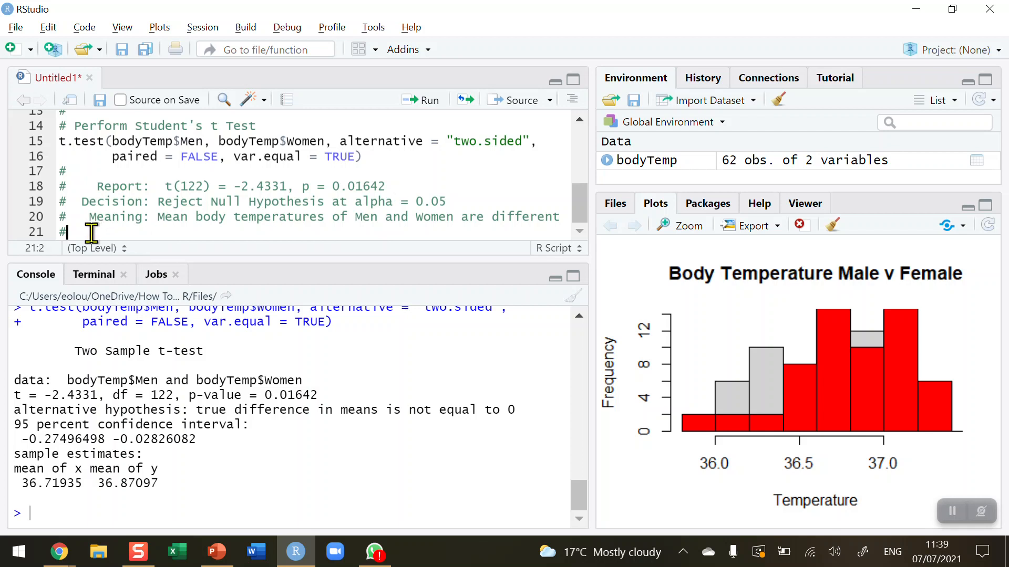
mouse_move(101, 258)
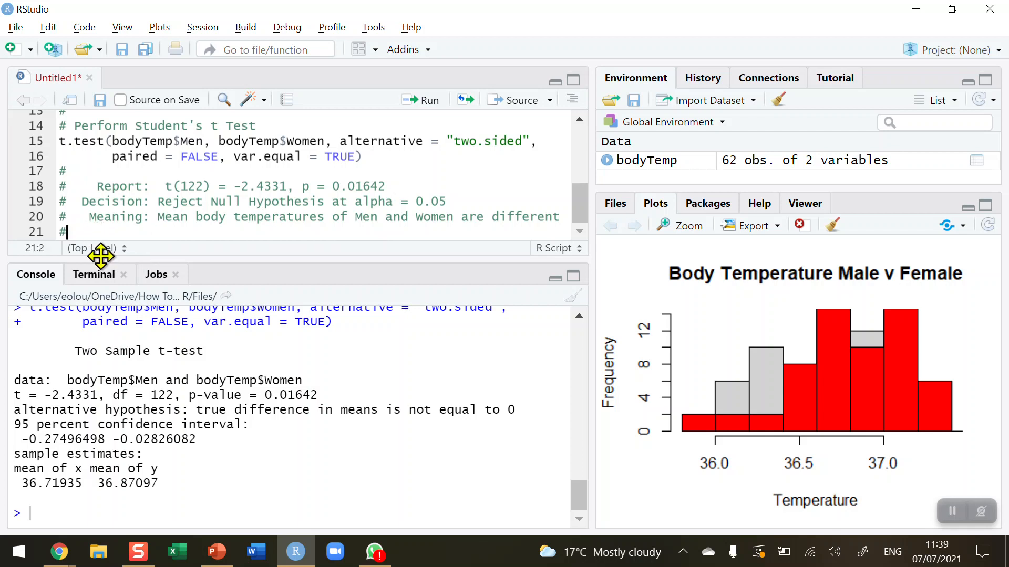
mouse_move(226, 263)
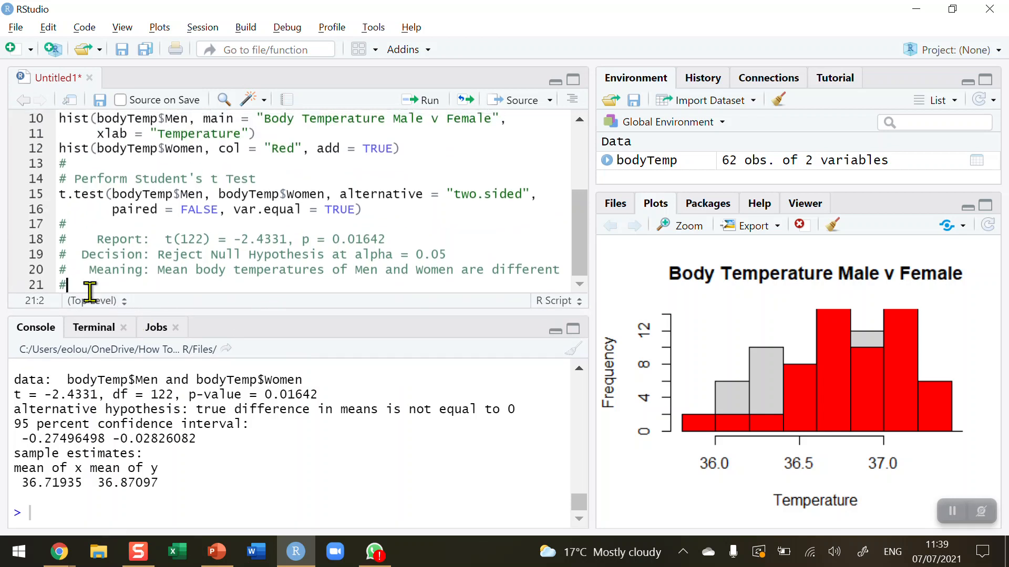
mouse_move(82, 287)
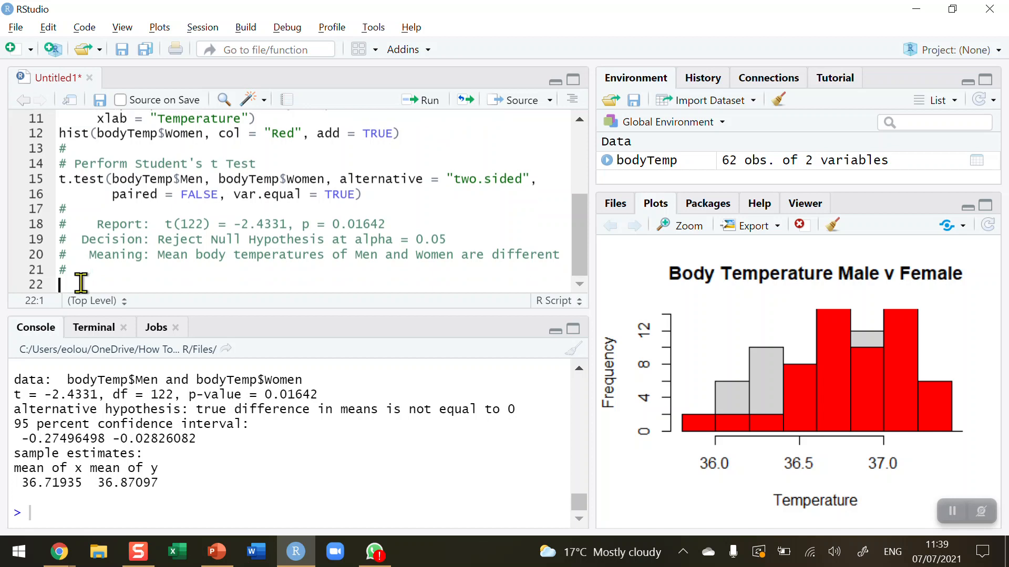
Add library(effsize) on line 22 and display the installed packages list.
text(library()
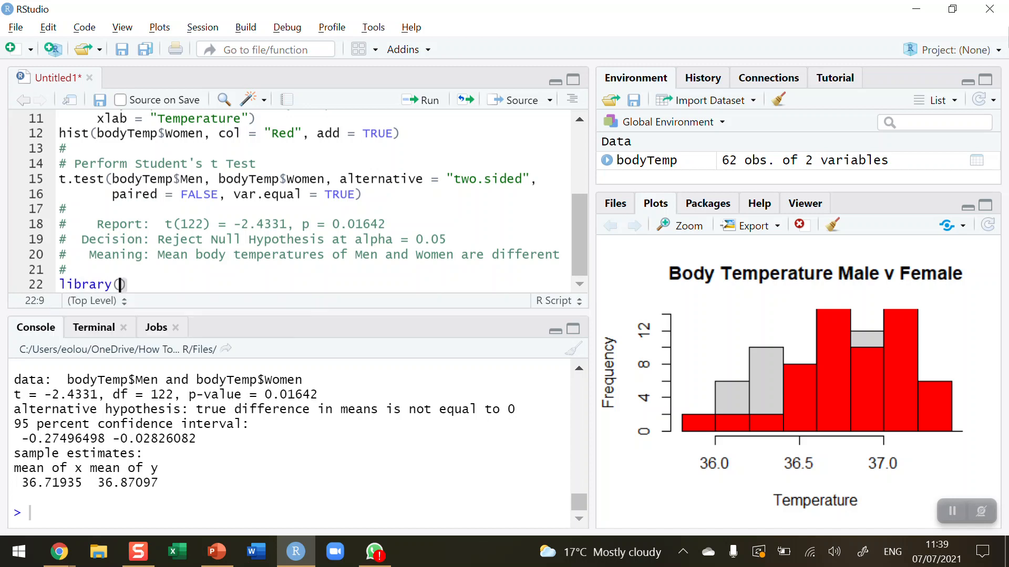
text(effsi)
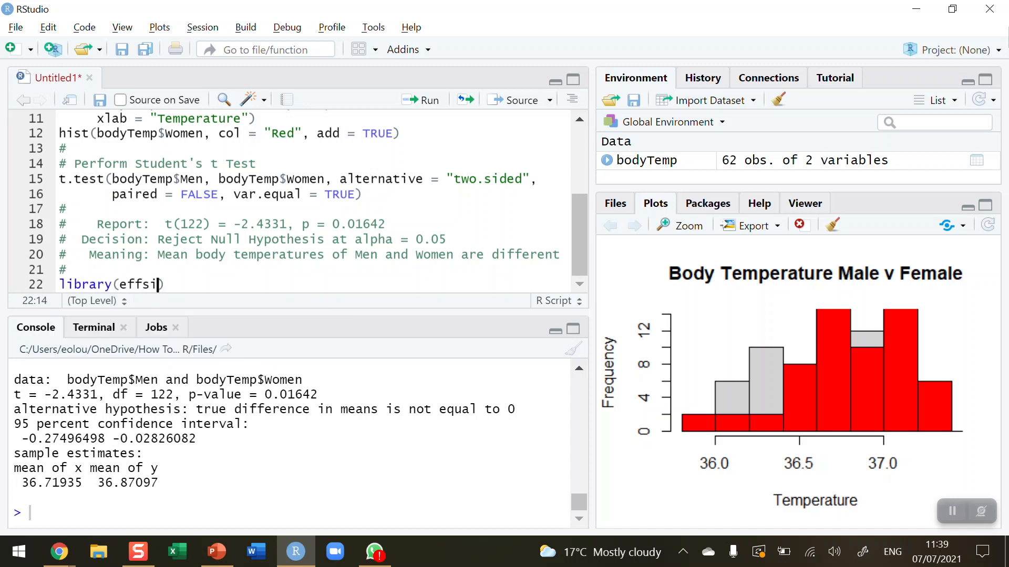
text(ze)
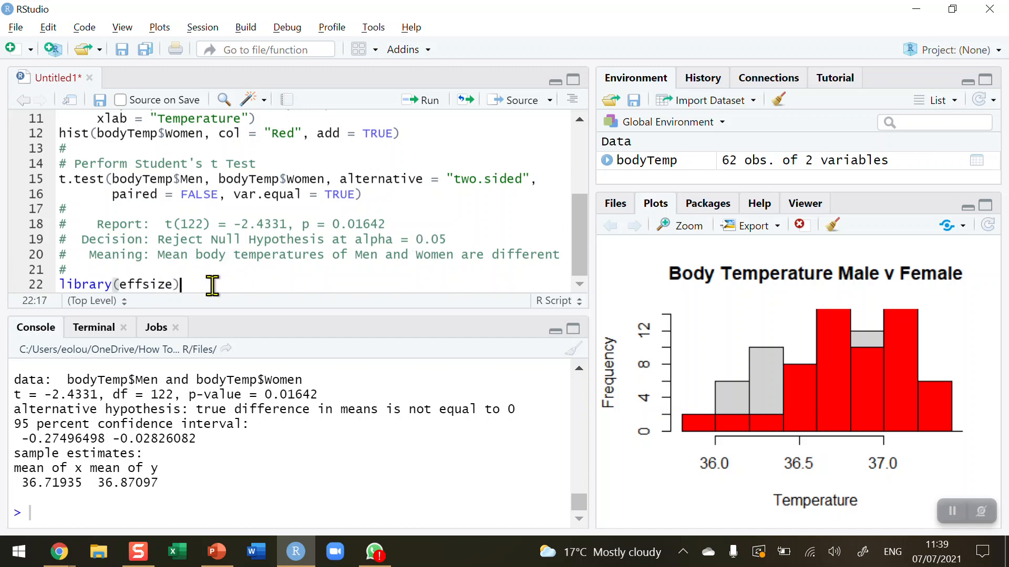
mouse_move(718, 213)
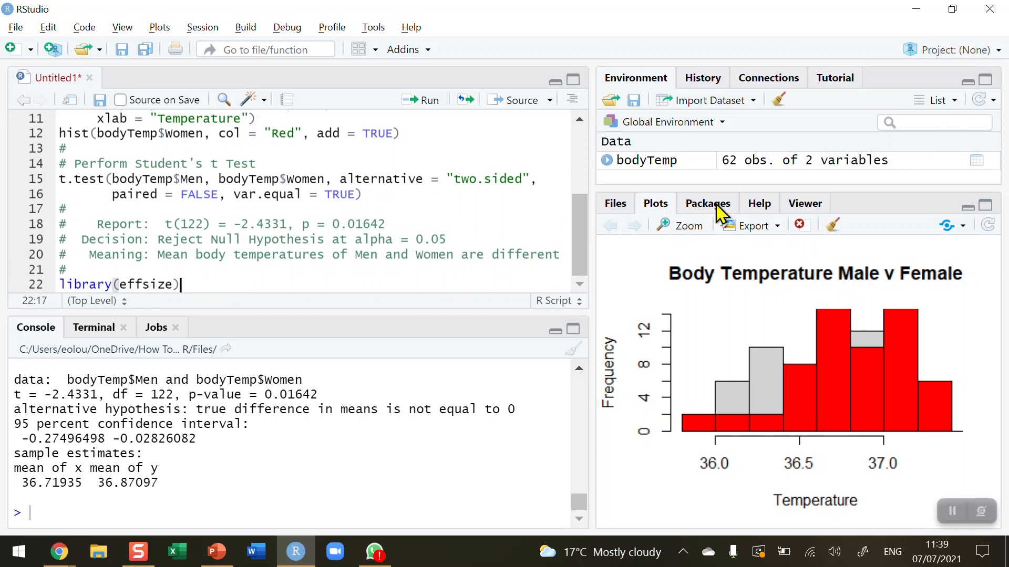
click(707, 204)
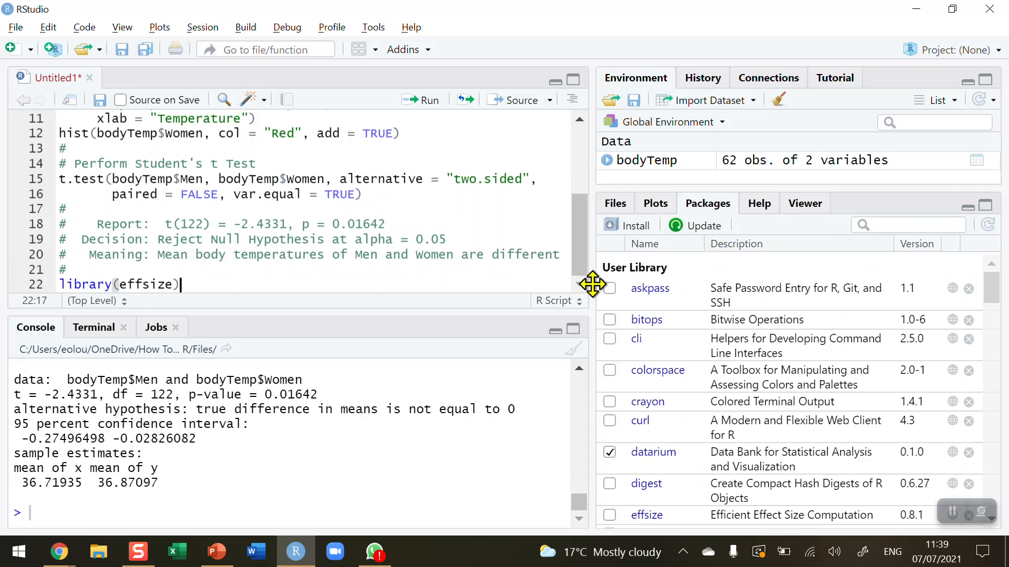
click(627, 226)
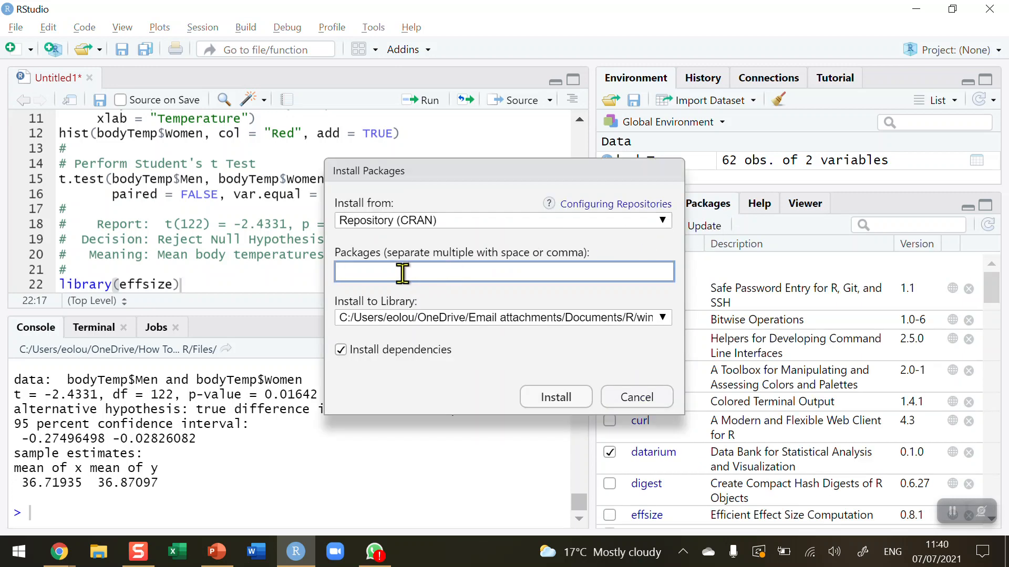
text(eff)
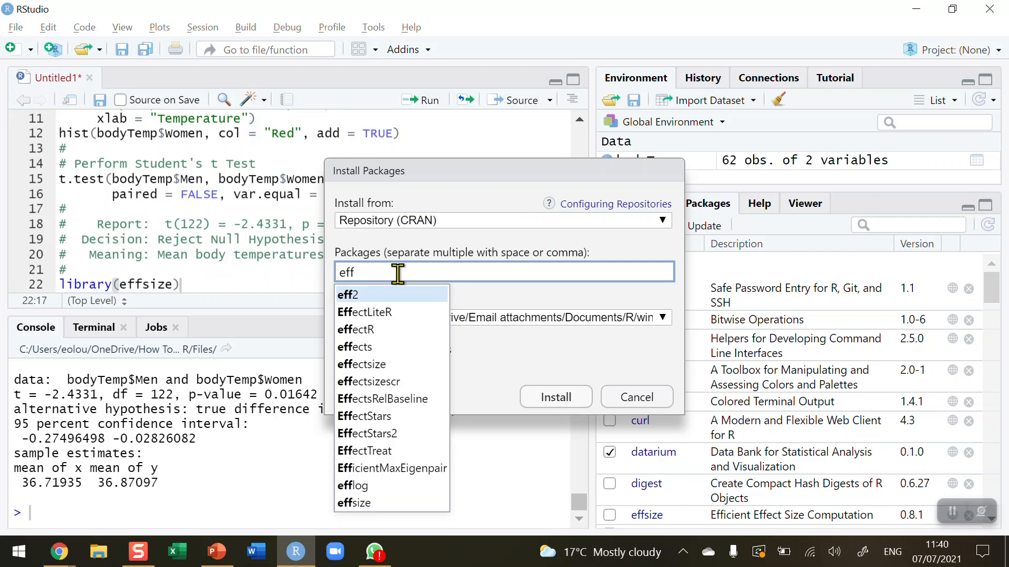
click(361, 364)
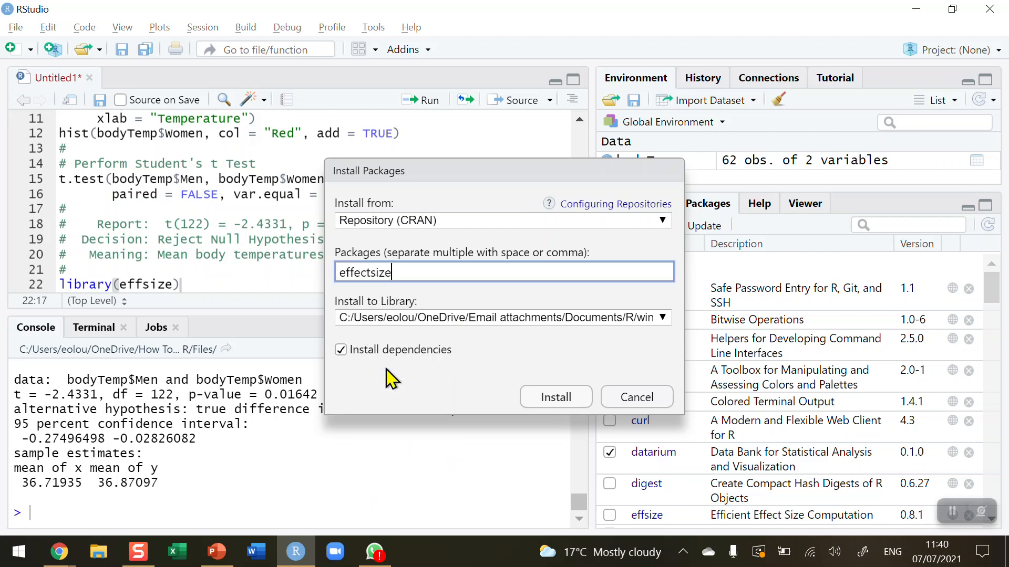
double_click(376, 272)
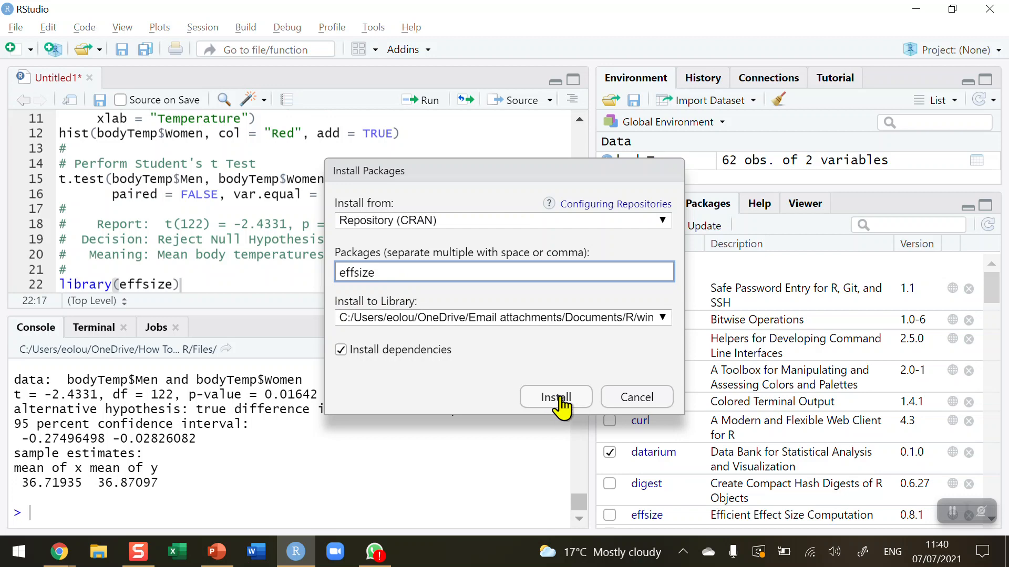
mouse_move(622, 378)
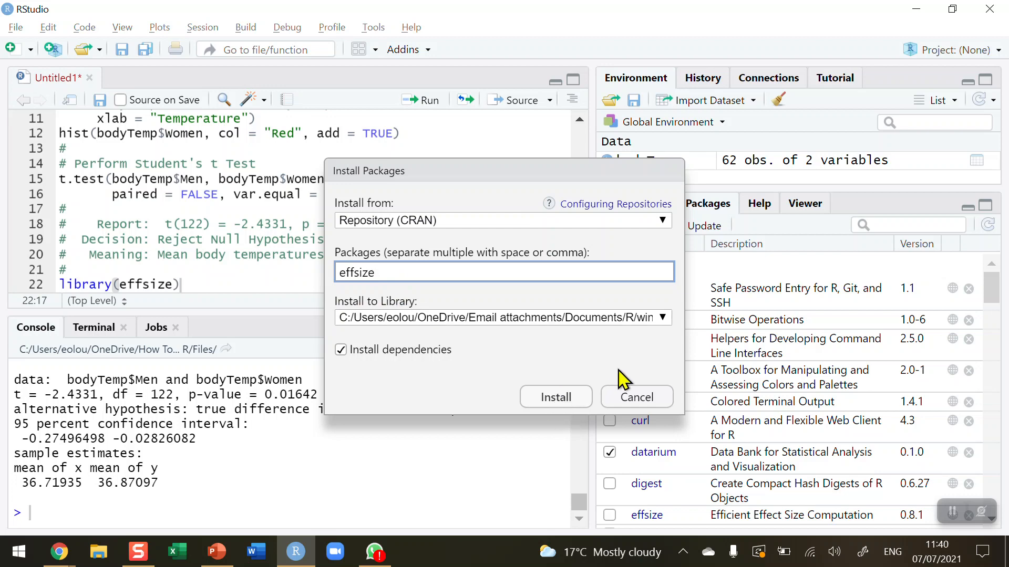
click(635, 397)
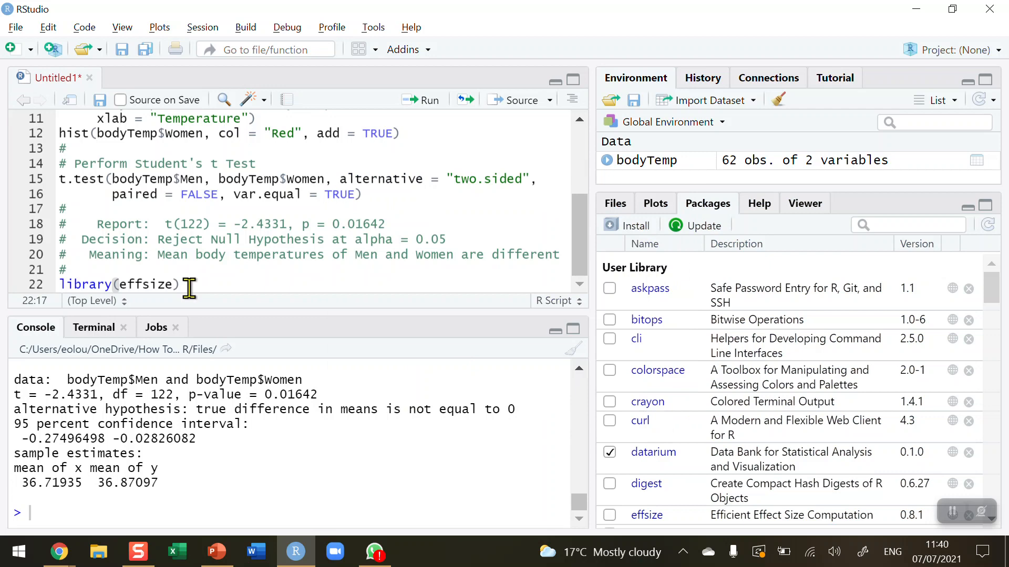
mouse_move(427, 103)
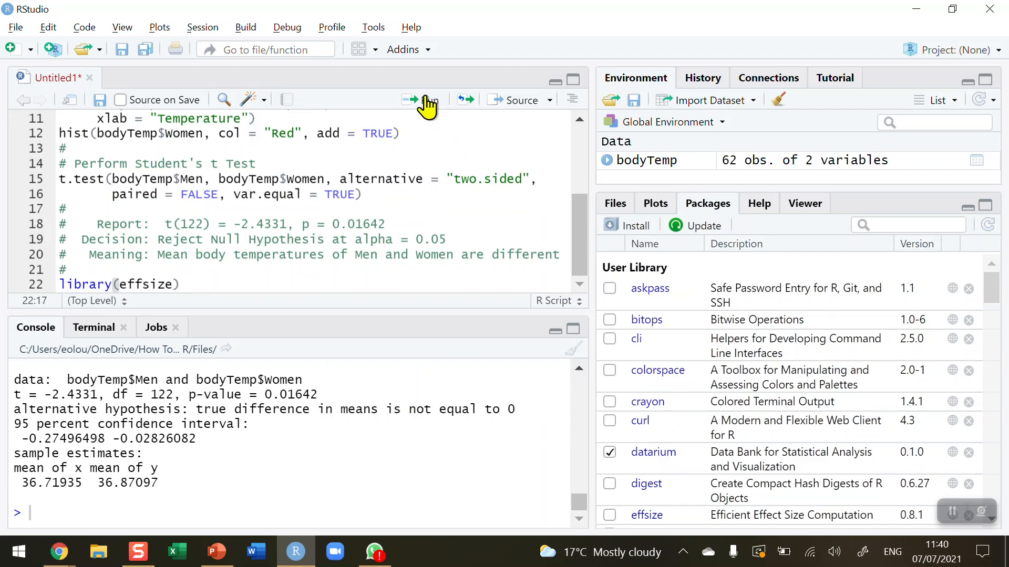
Load effsize, start a cohen.d( line, and read the Cohen's d help magnitude thresholds.
click(421, 100)
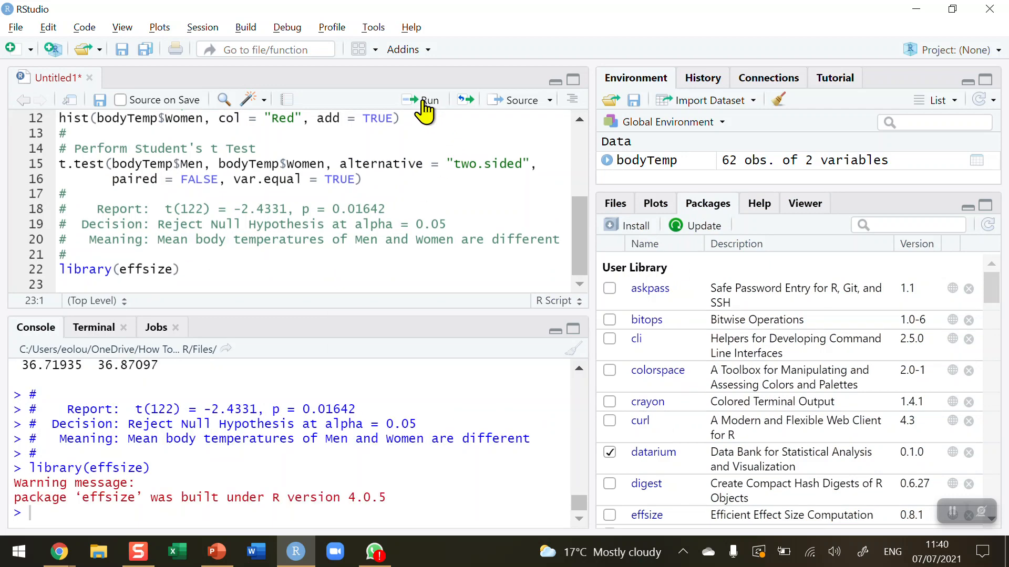
mouse_move(89, 284)
text(#)
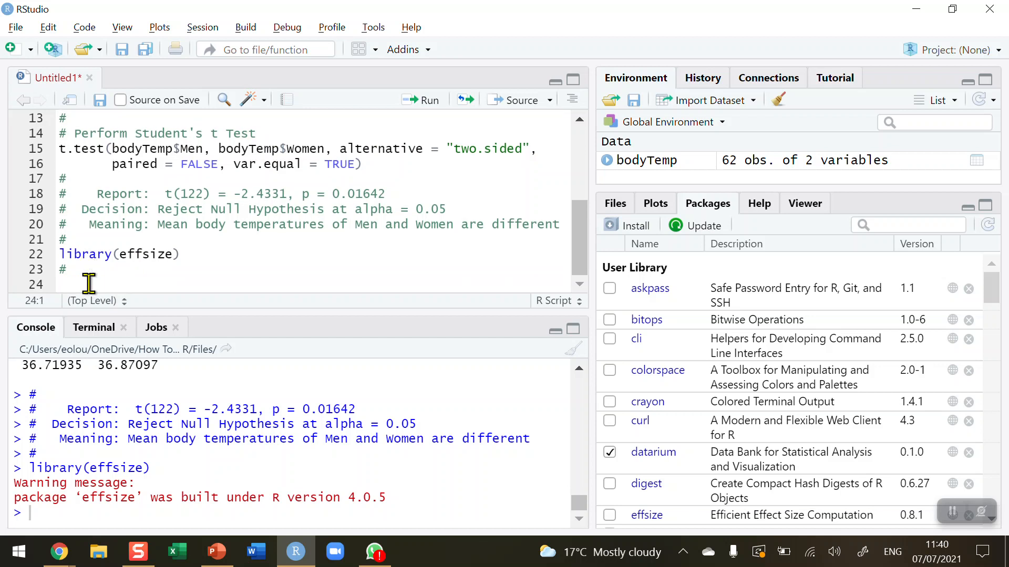
text(cohen.d()
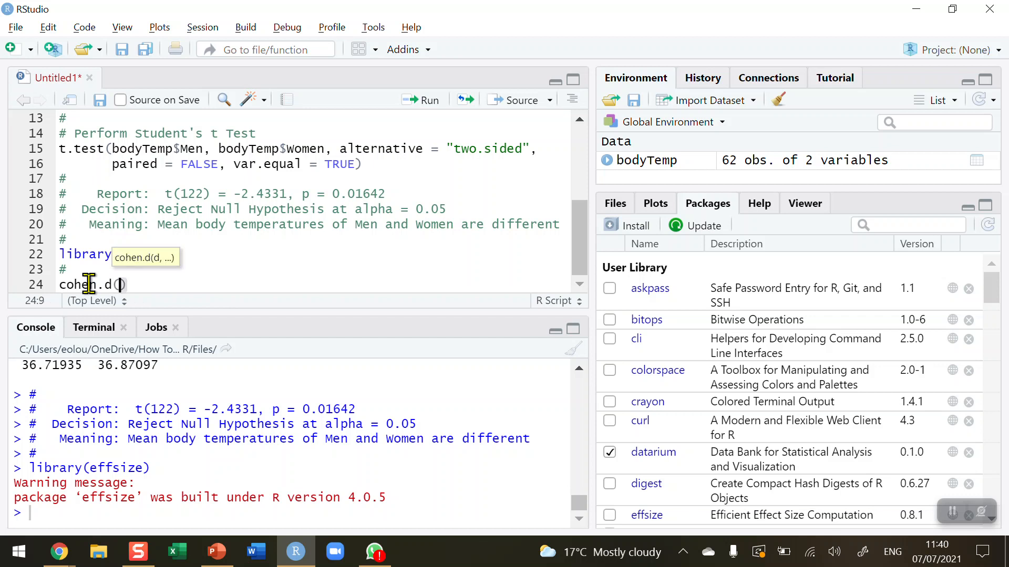
mouse_move(871, 241)
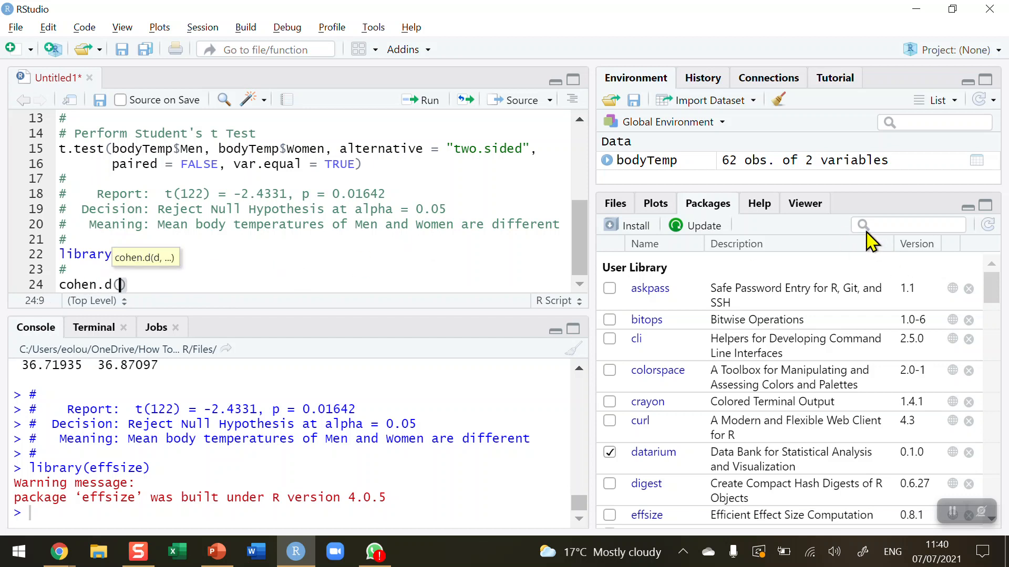
click(759, 204)
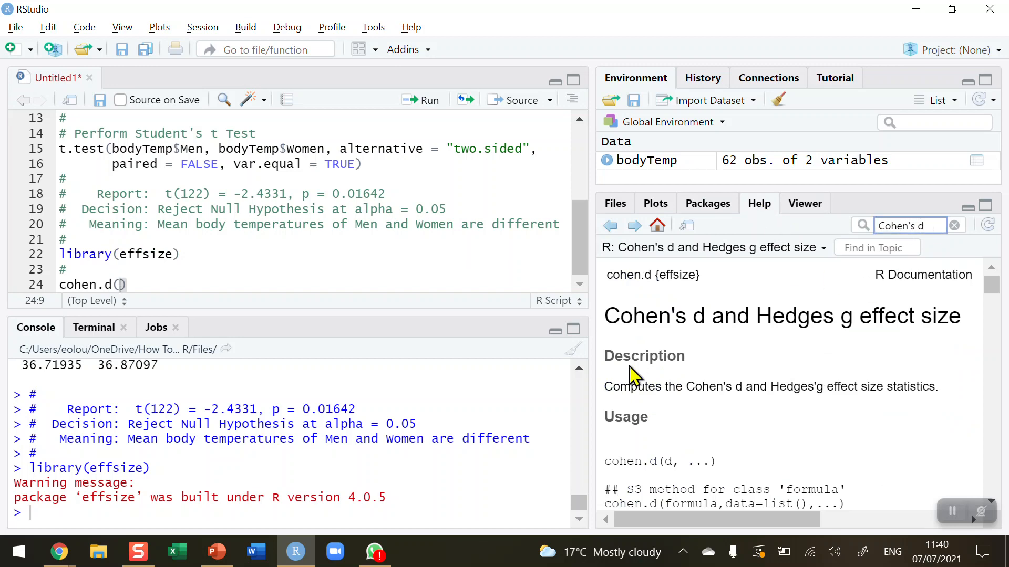
mouse_move(719, 383)
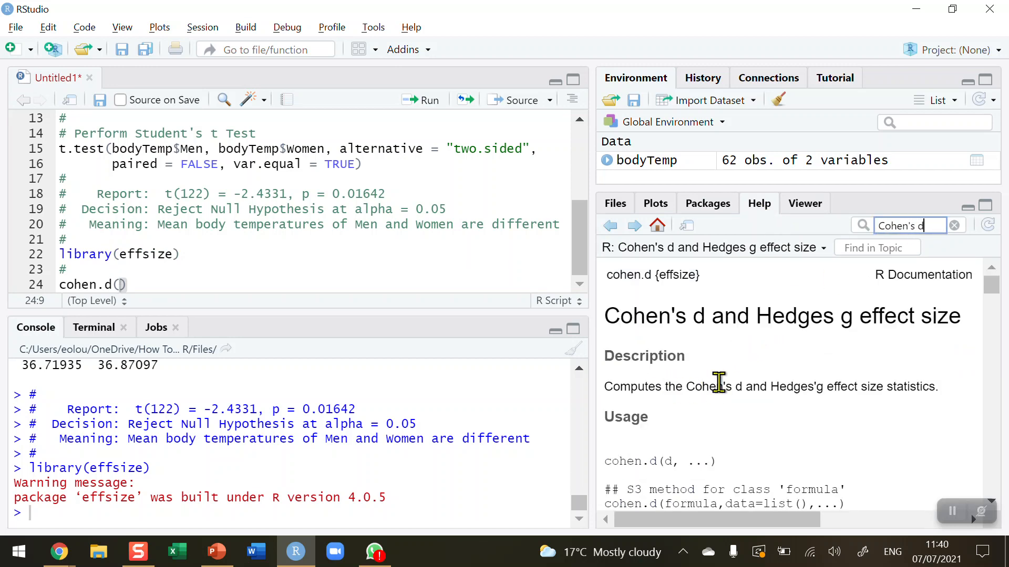
mouse_move(803, 343)
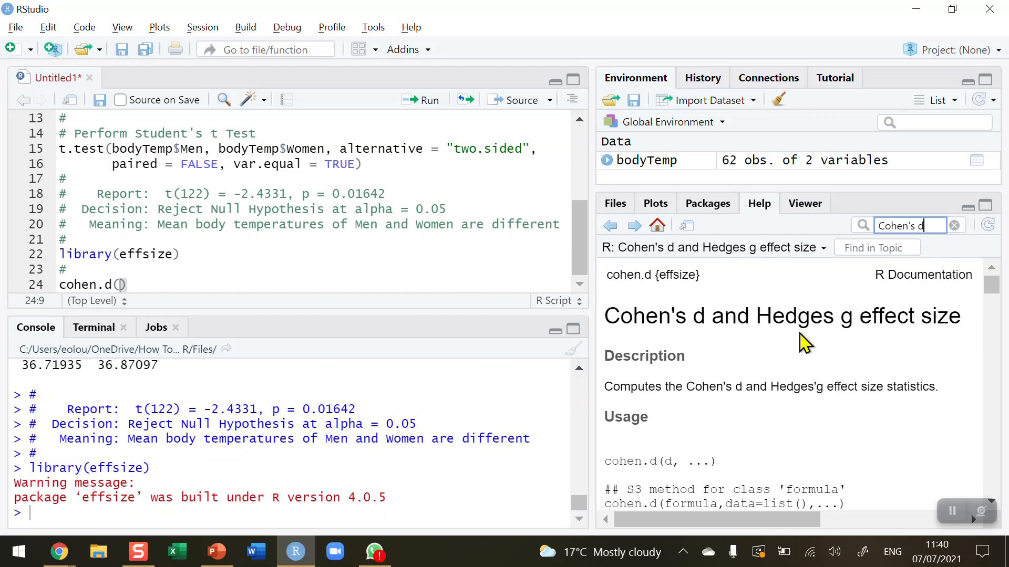
scroll(down, 3)
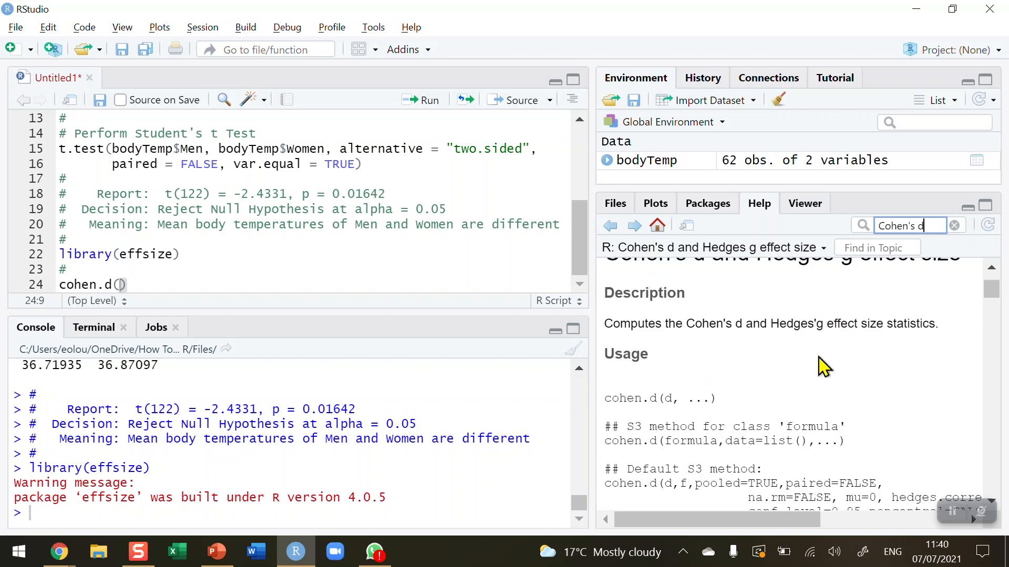
scroll(down, 3)
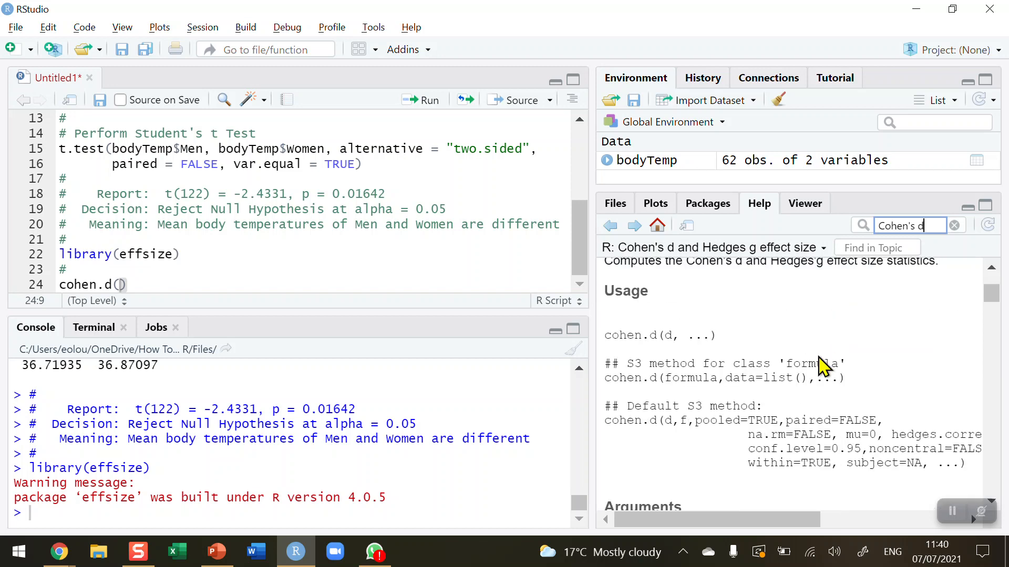
scroll(down, 3)
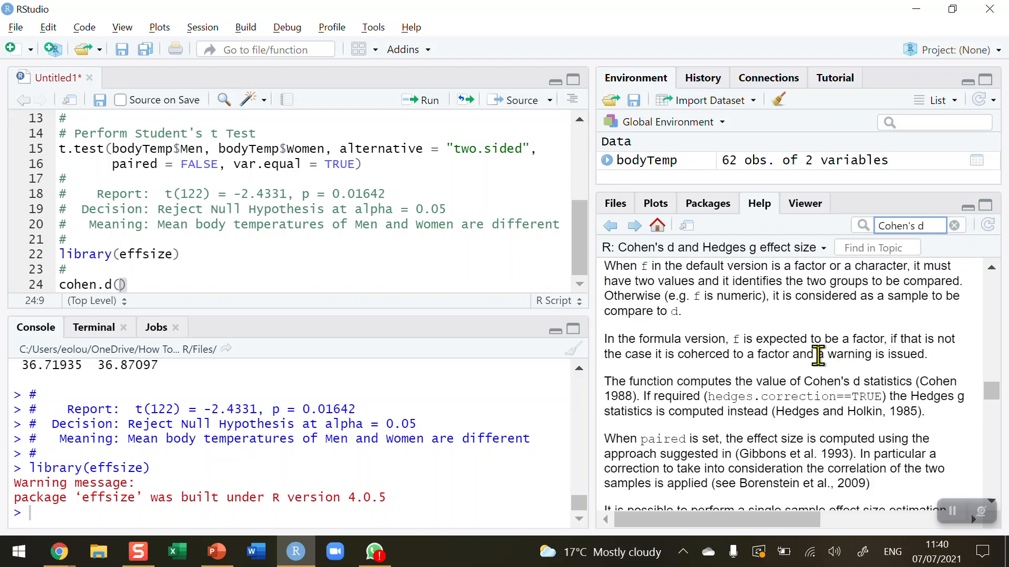
scroll(down, 3)
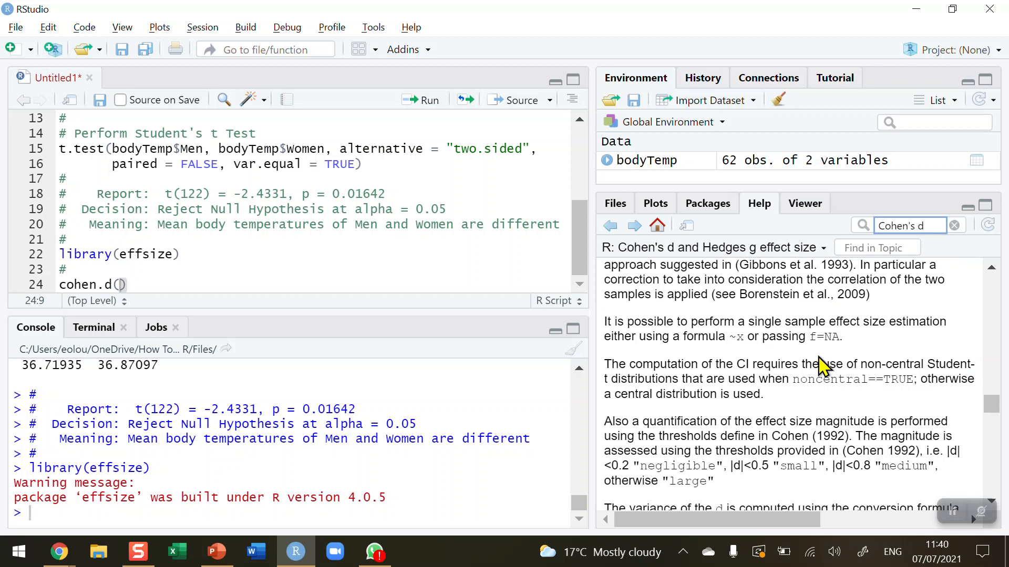
scroll(down, 3)
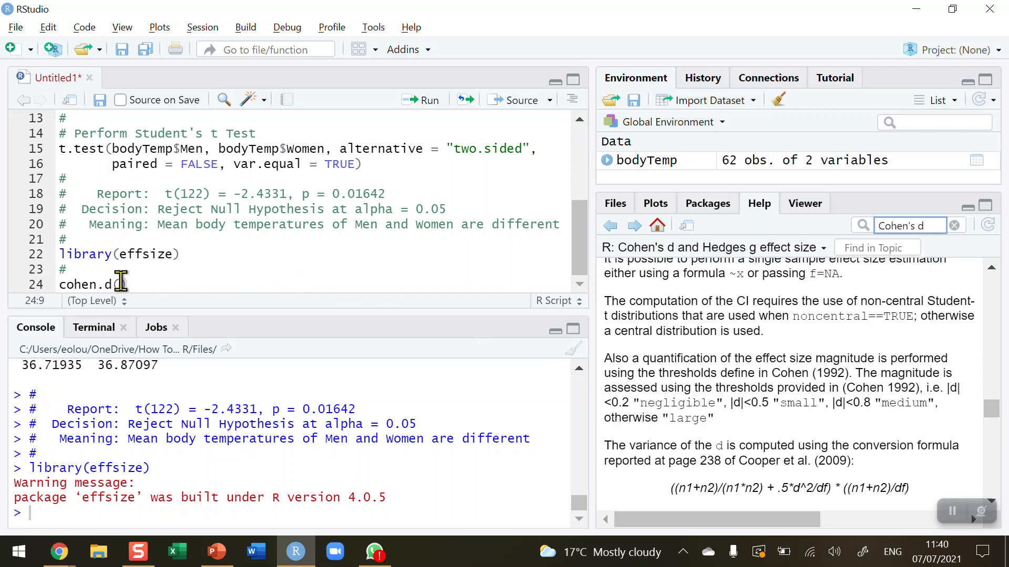
Complete line 24 as cohen.d(bodyTemp$Men, bodyTemp$Women), picking Women from autocomplete.
text(())
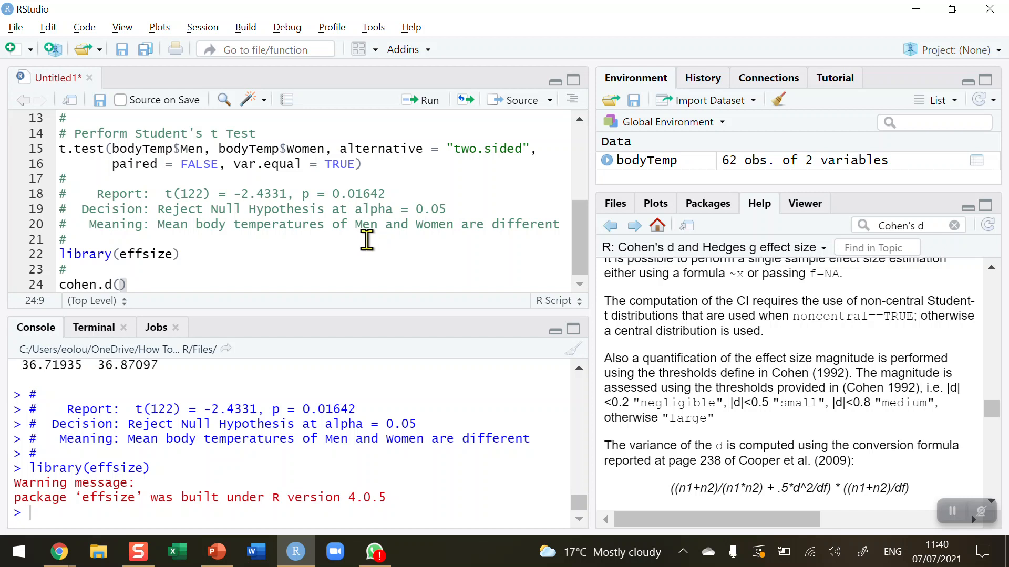
text(body)
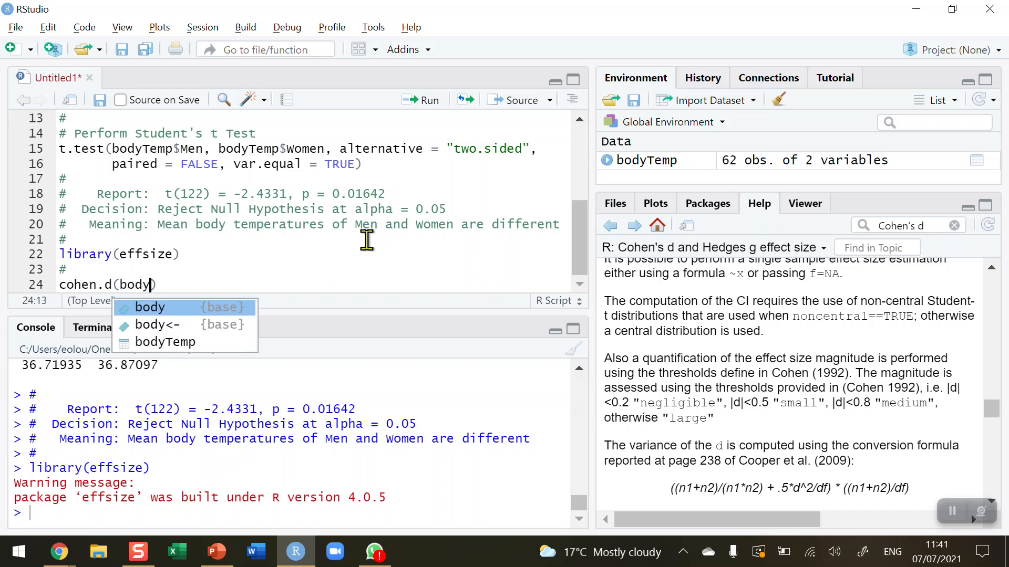
click(164, 341)
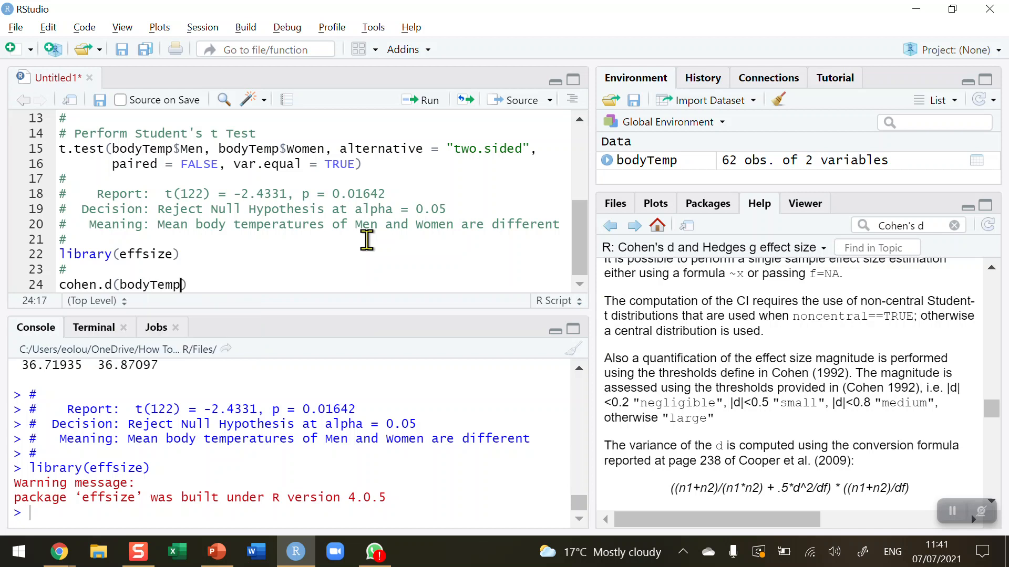
text($Men)
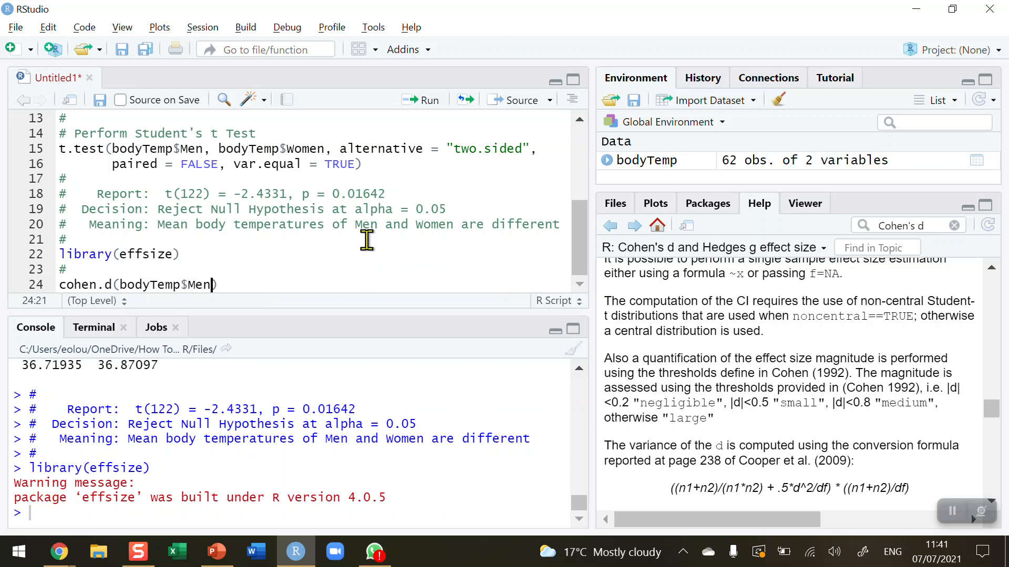
text(, bo)
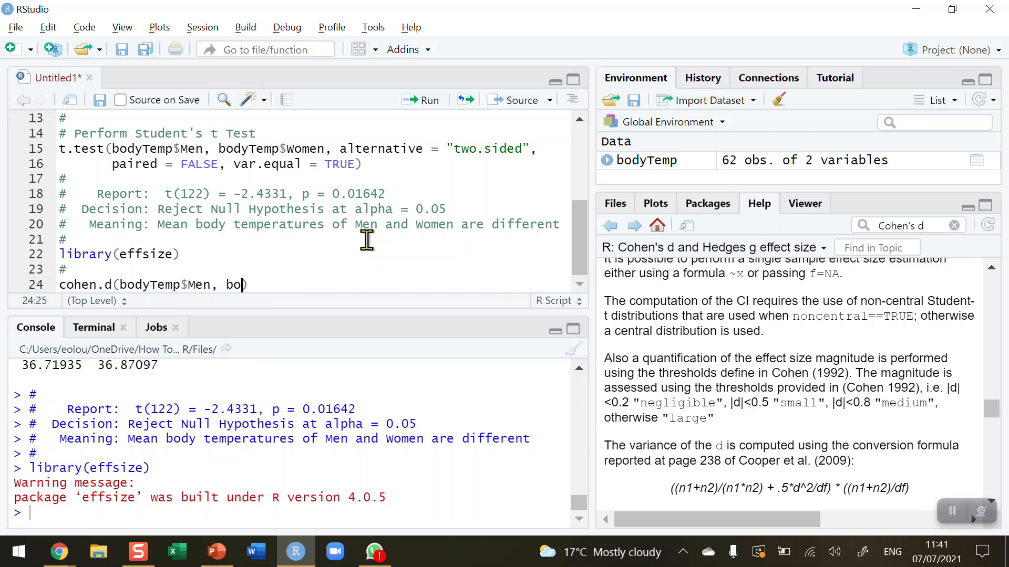
text(dyTemp)
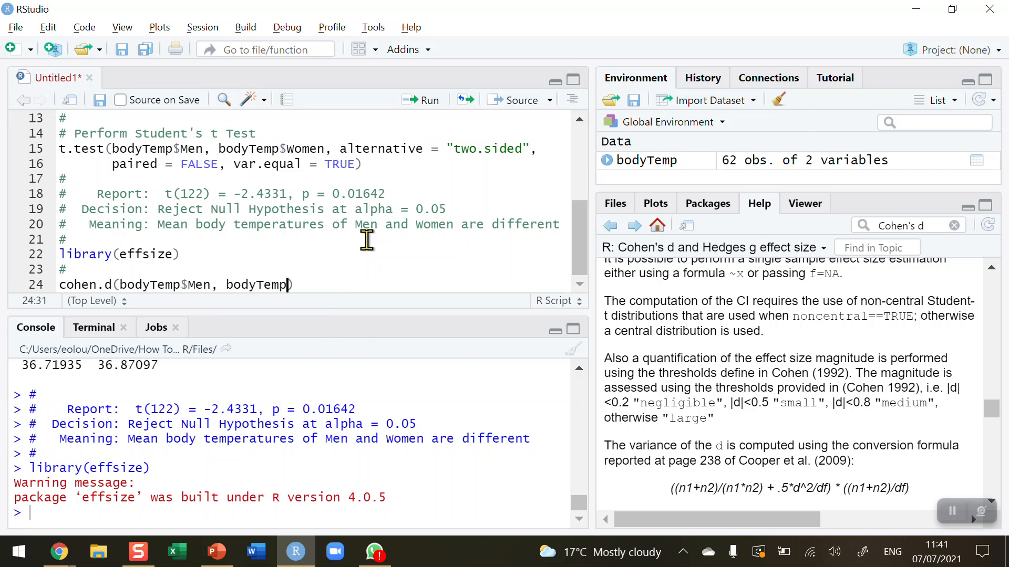
text($)
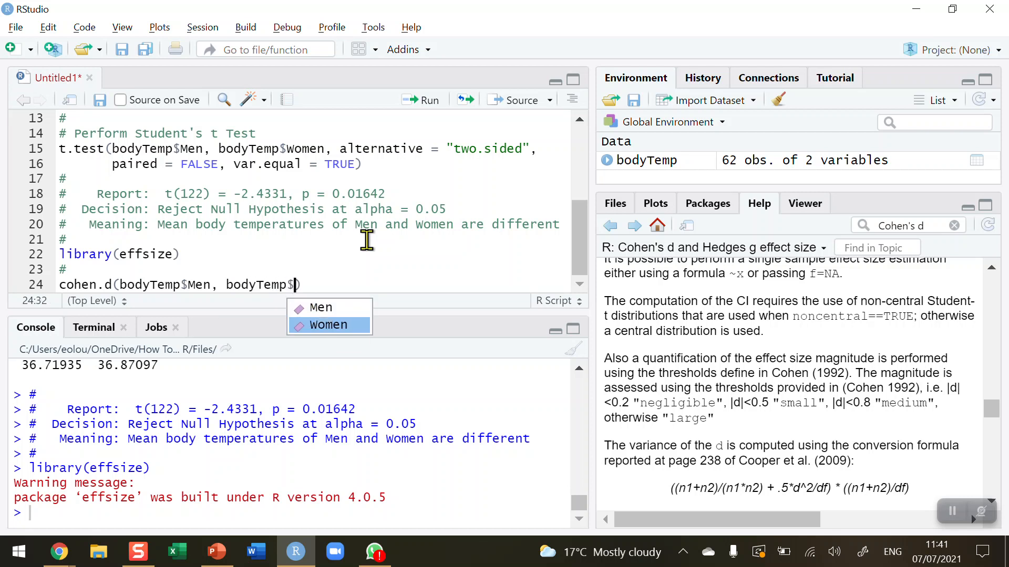
click(328, 324)
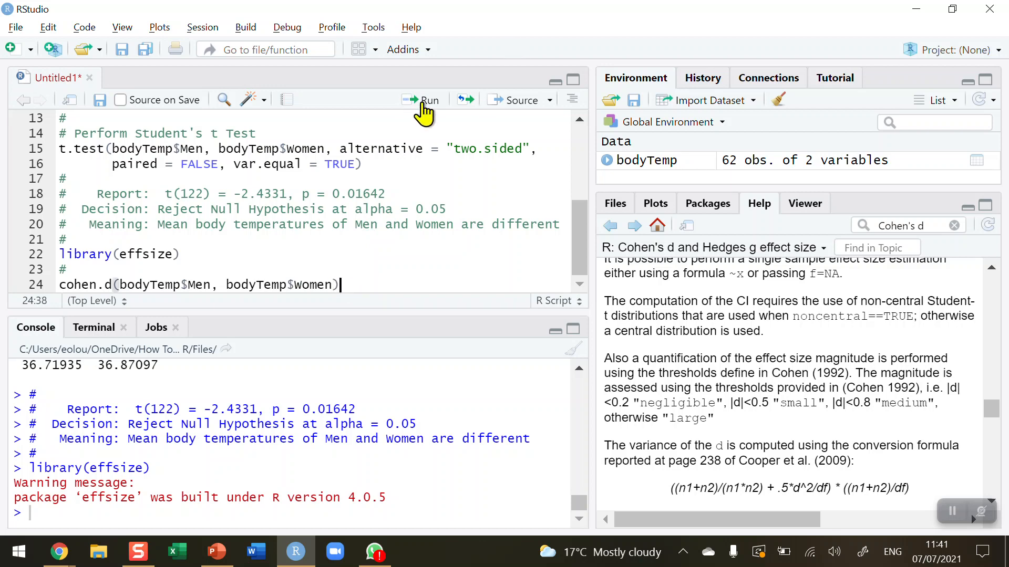
Run cohen.d and highlight the d estimate -0.4370049 and its 'small' label.
click(428, 100)
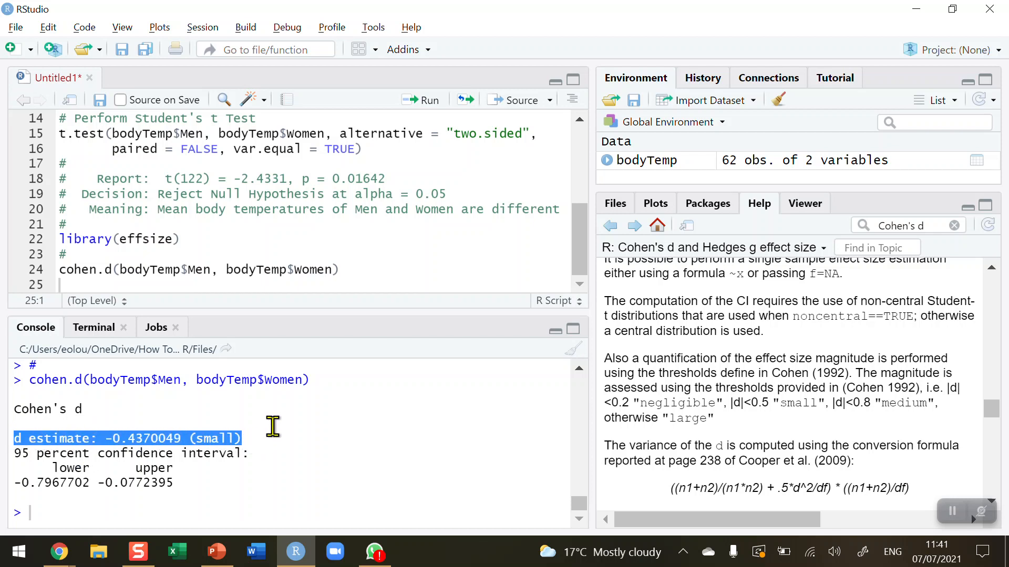
mouse_move(109, 462)
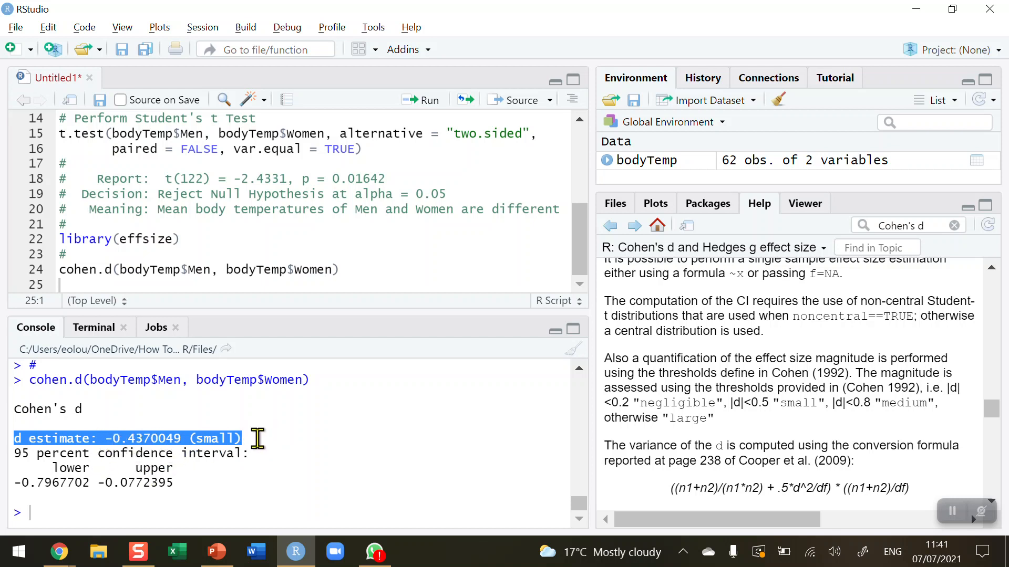
click(120, 442)
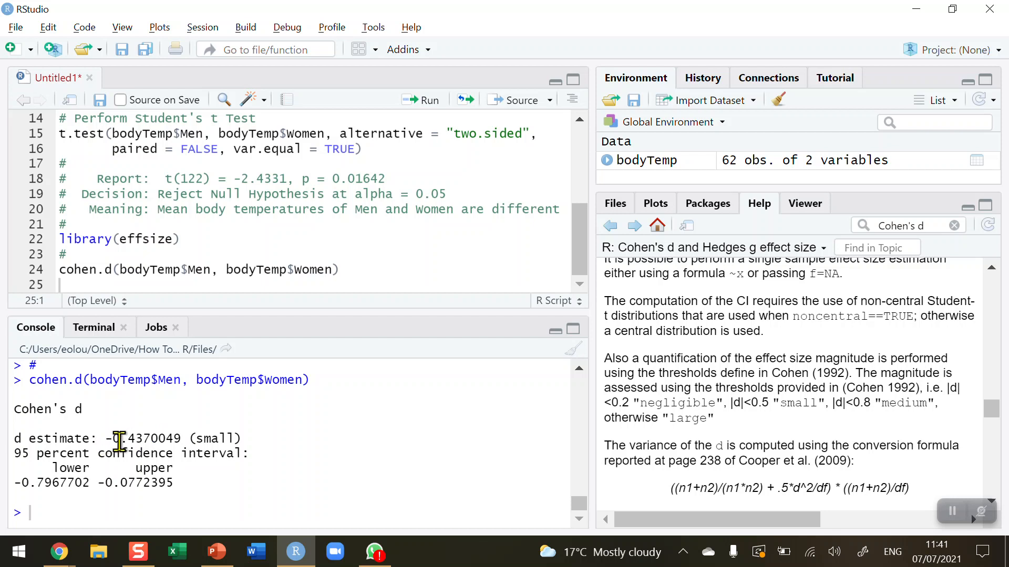
double_click(129, 438)
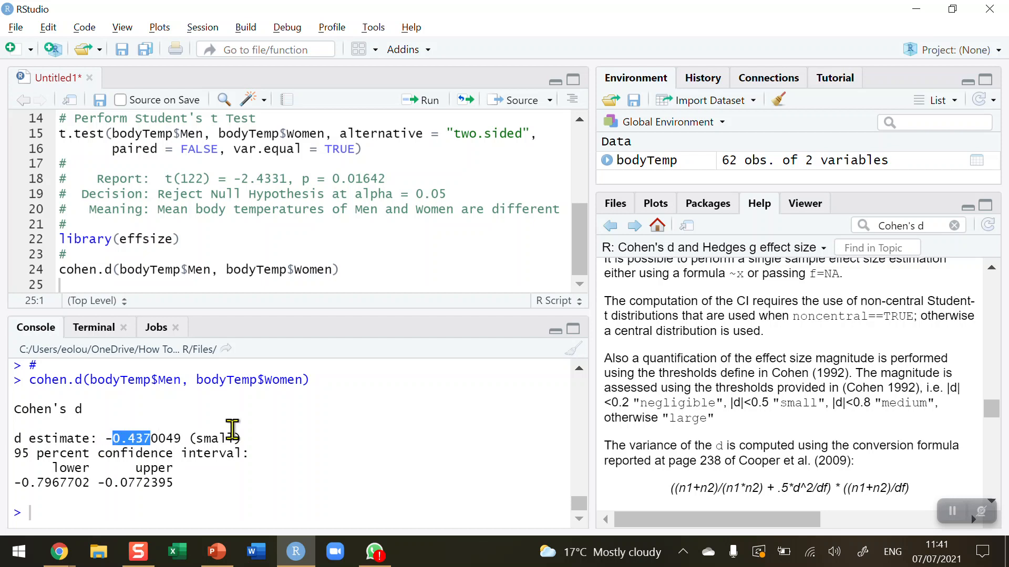
mouse_move(309, 441)
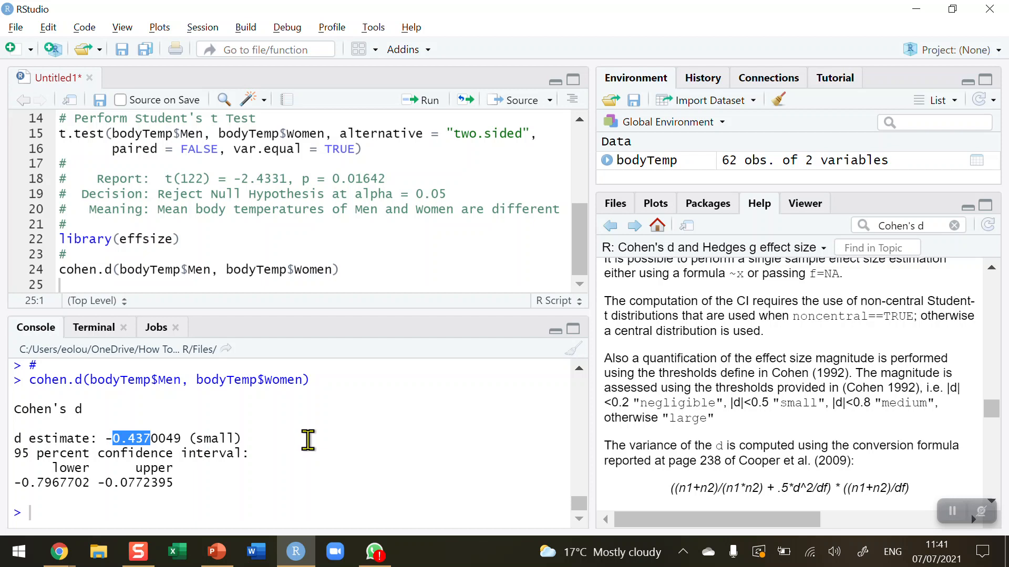
double_click(214, 438)
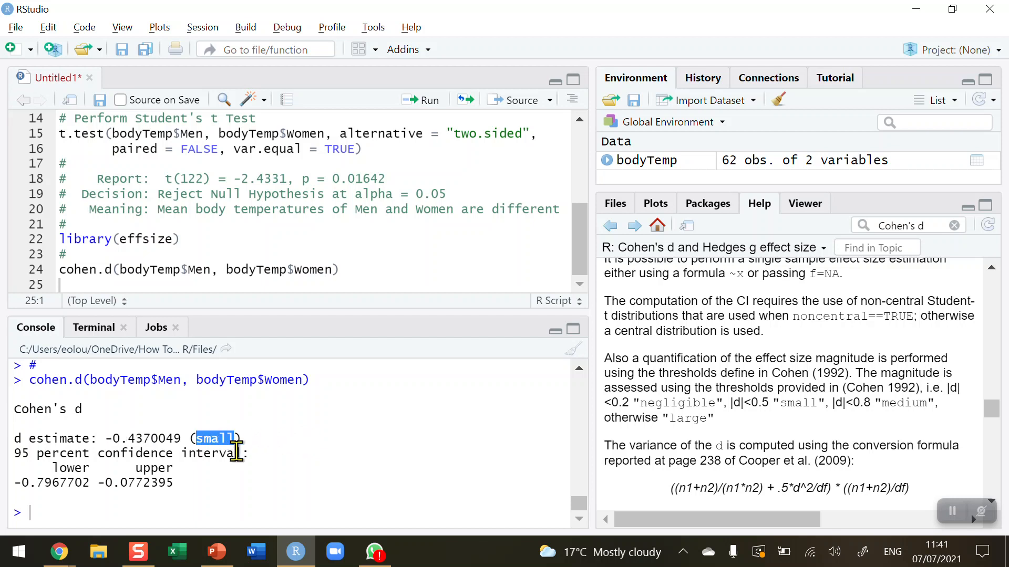
mouse_move(307, 472)
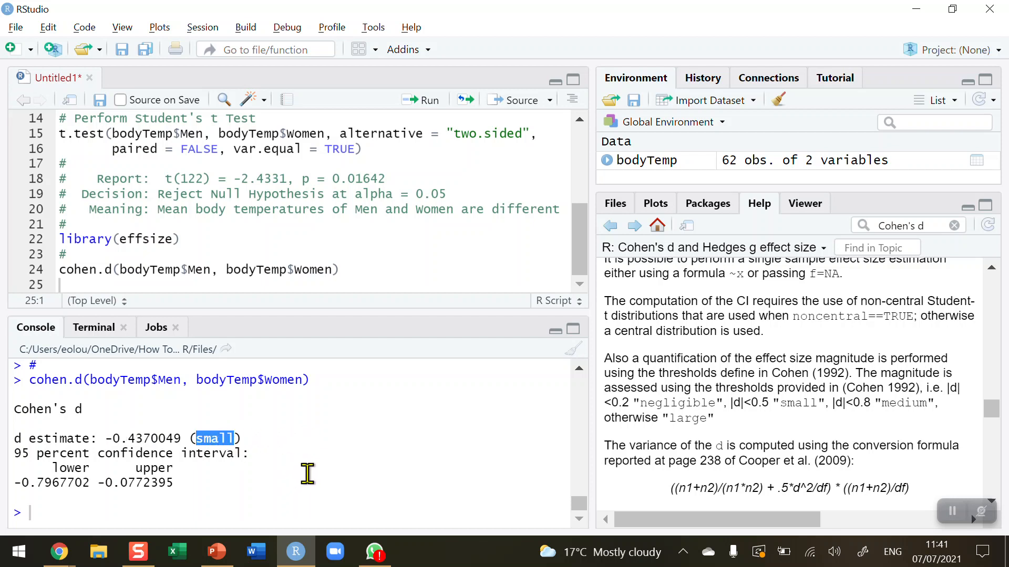
mouse_move(256, 439)
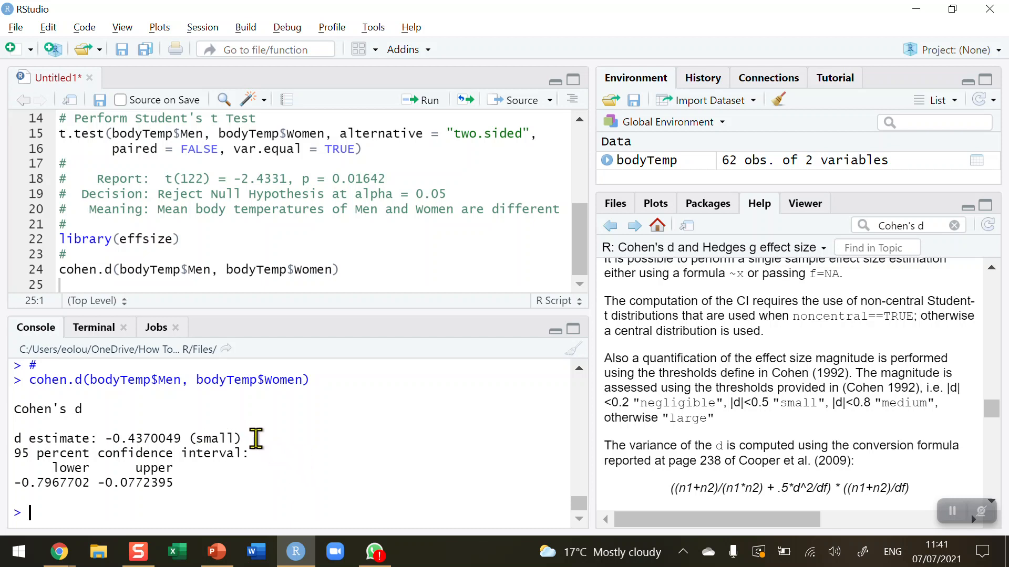
mouse_move(609, 358)
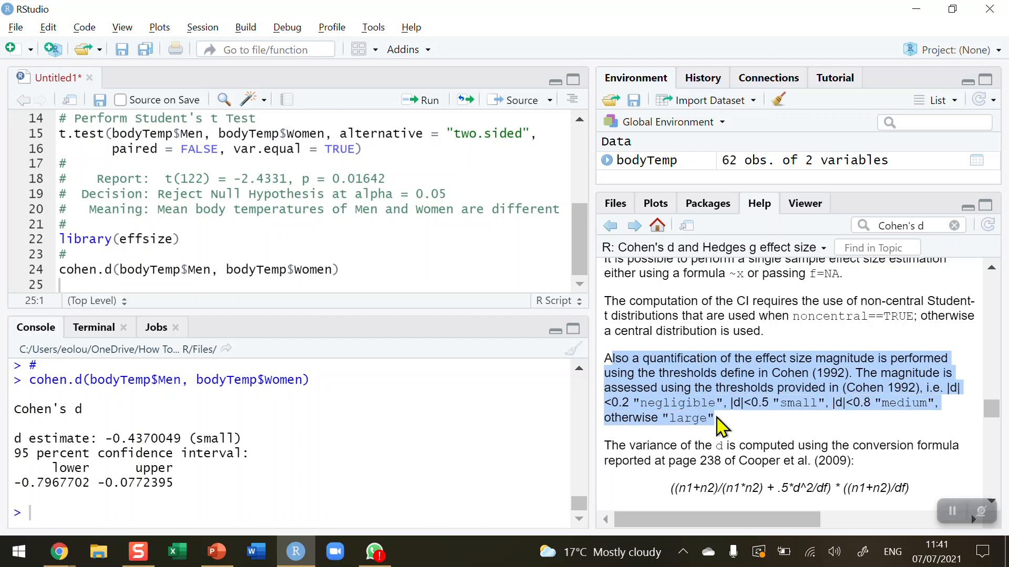
mouse_move(785, 344)
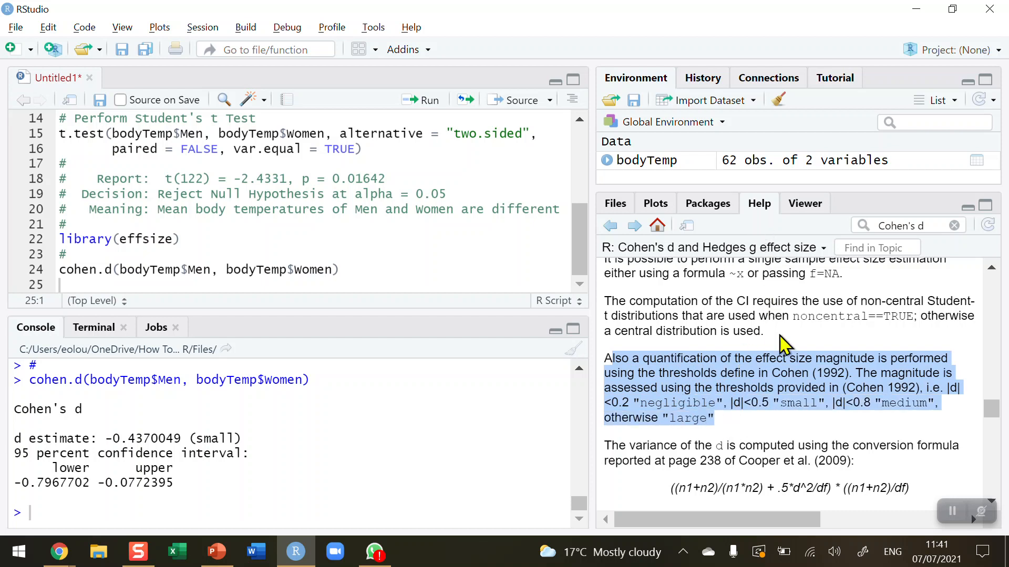
mouse_move(717, 380)
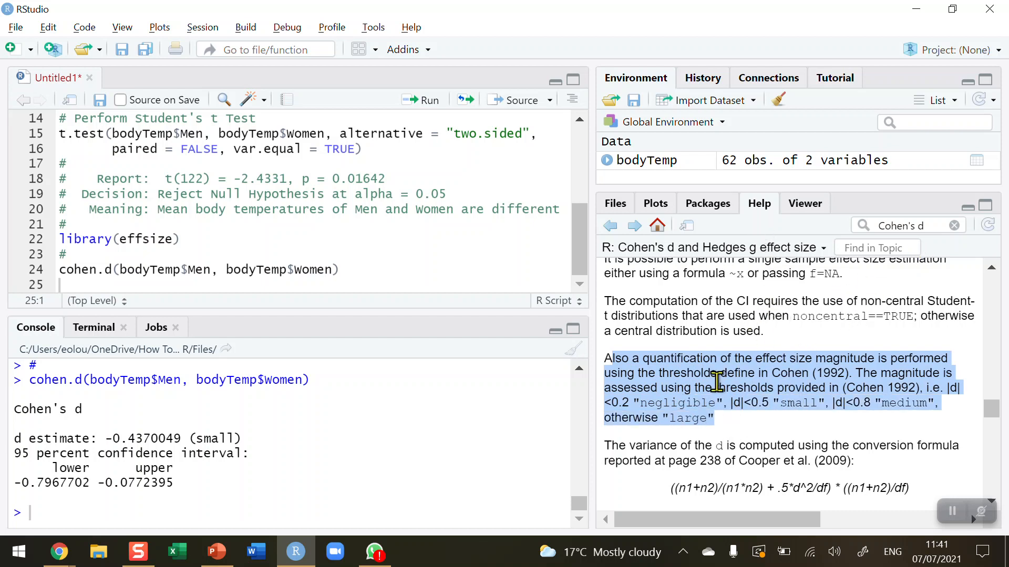
mouse_move(685, 406)
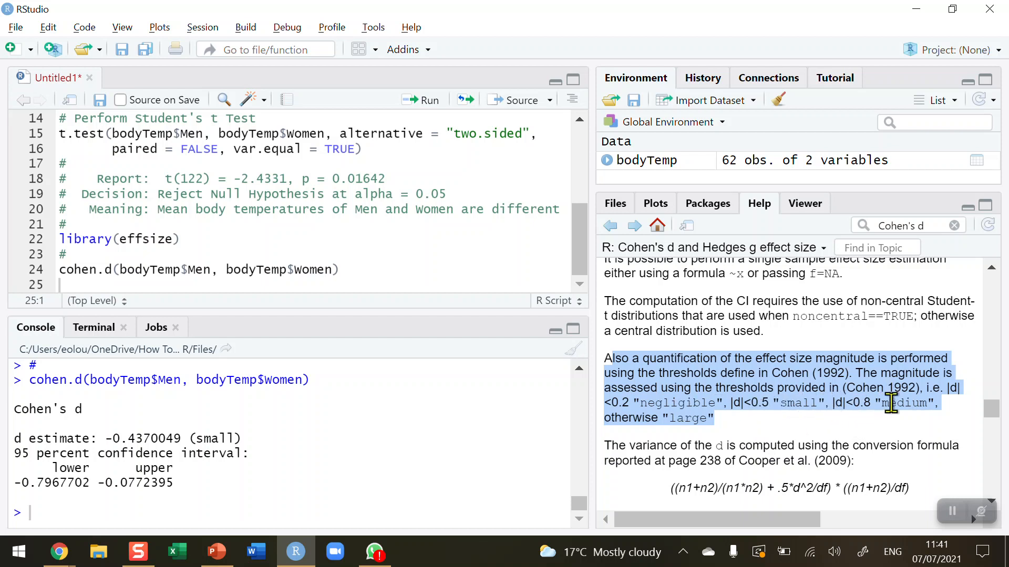
mouse_move(878, 410)
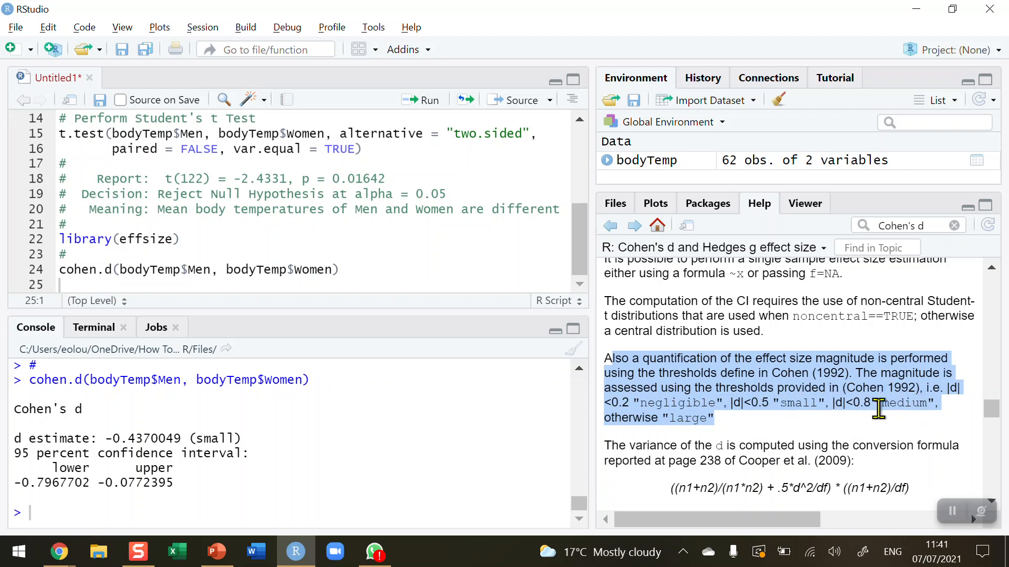
mouse_move(656, 418)
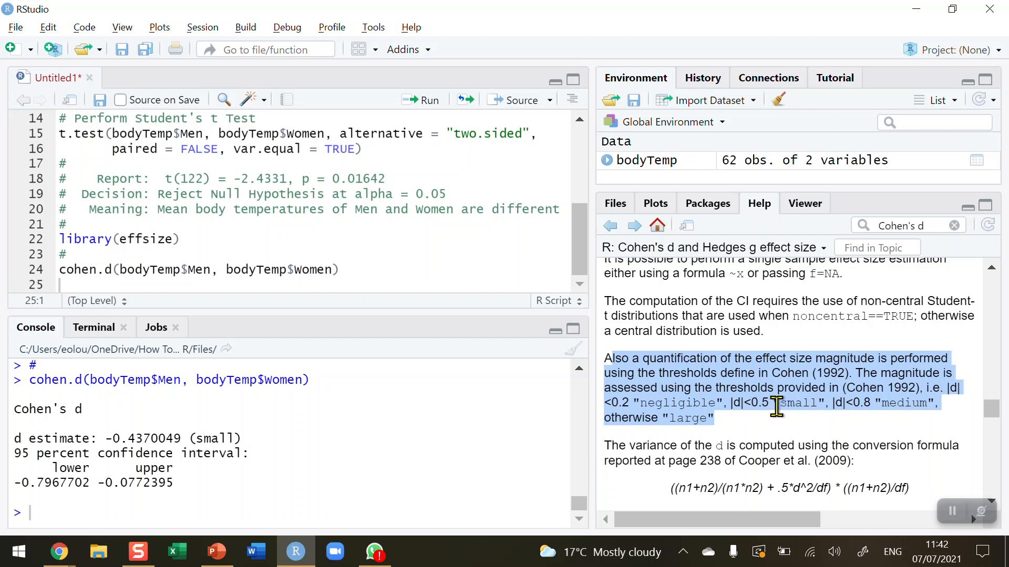
mouse_move(869, 404)
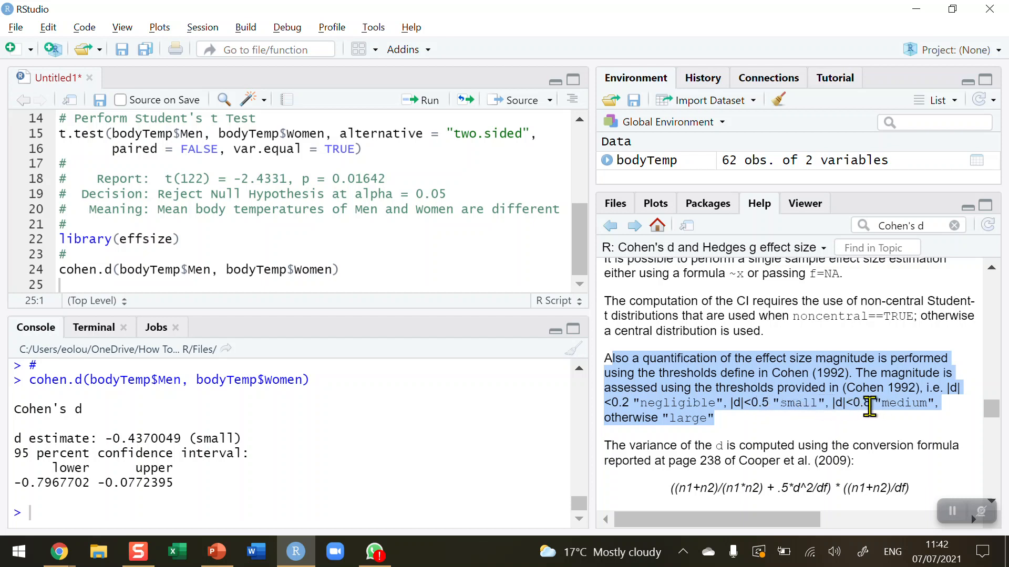
mouse_move(727, 434)
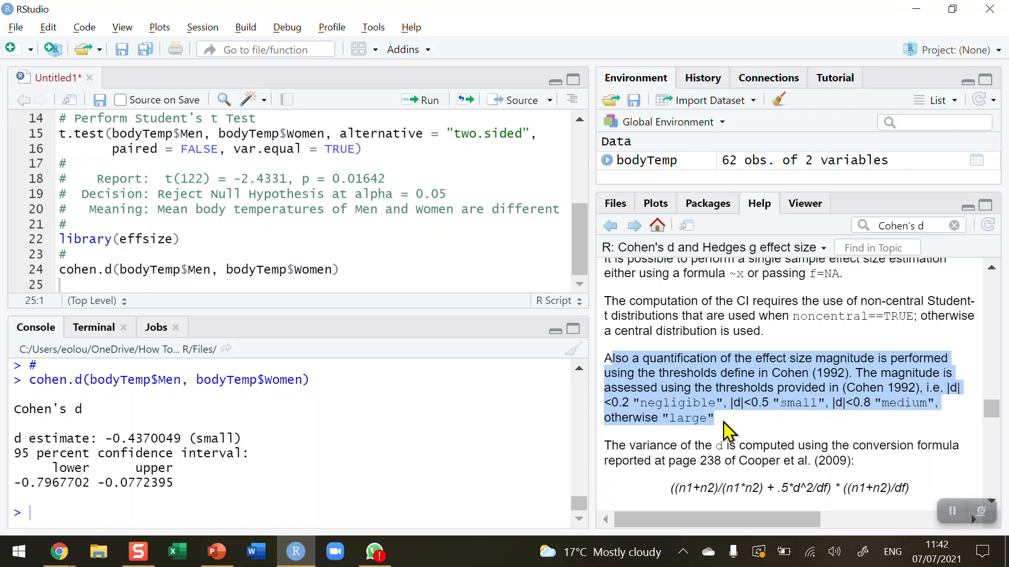
mouse_move(785, 409)
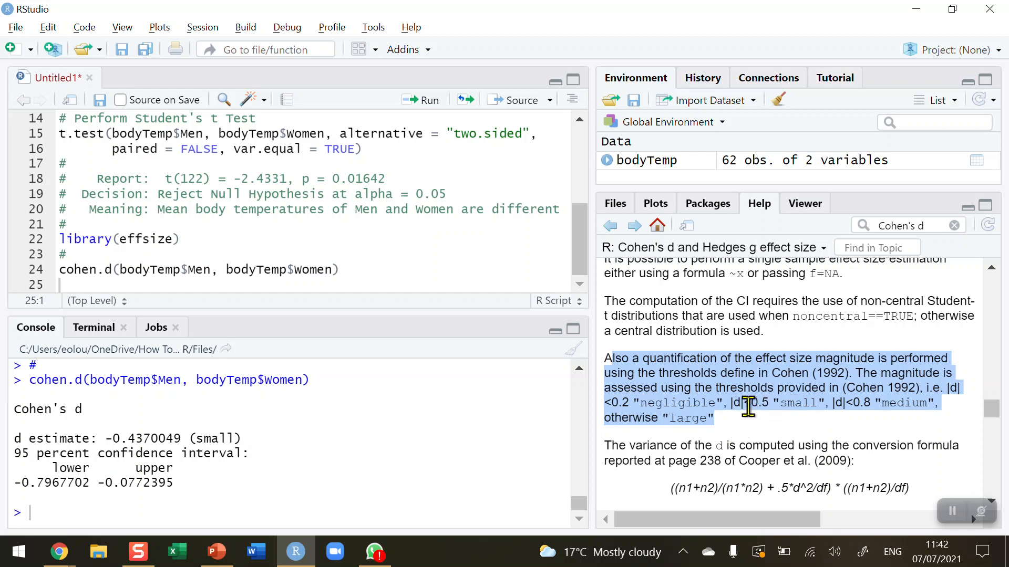
mouse_move(810, 403)
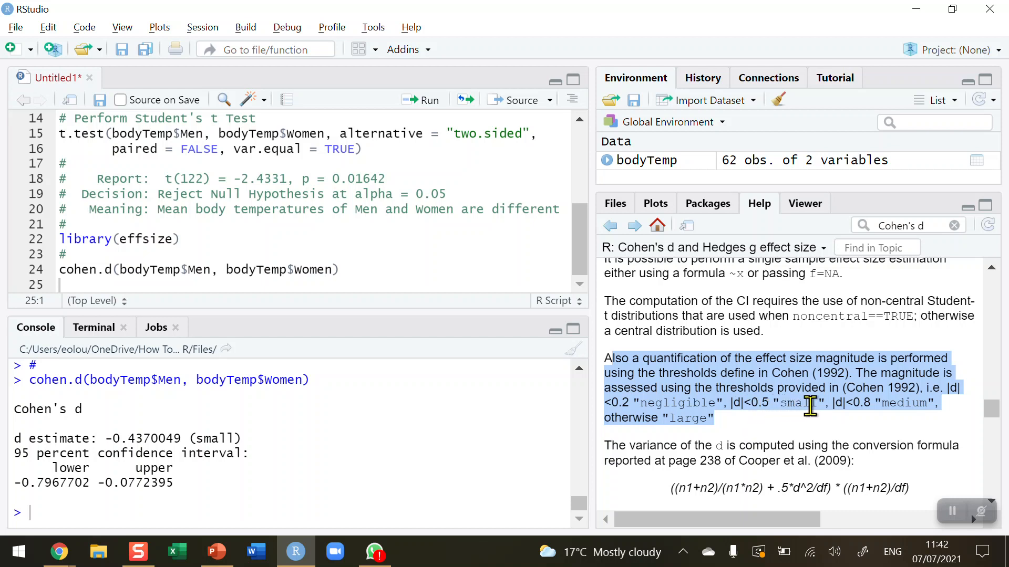
double_click(215, 439)
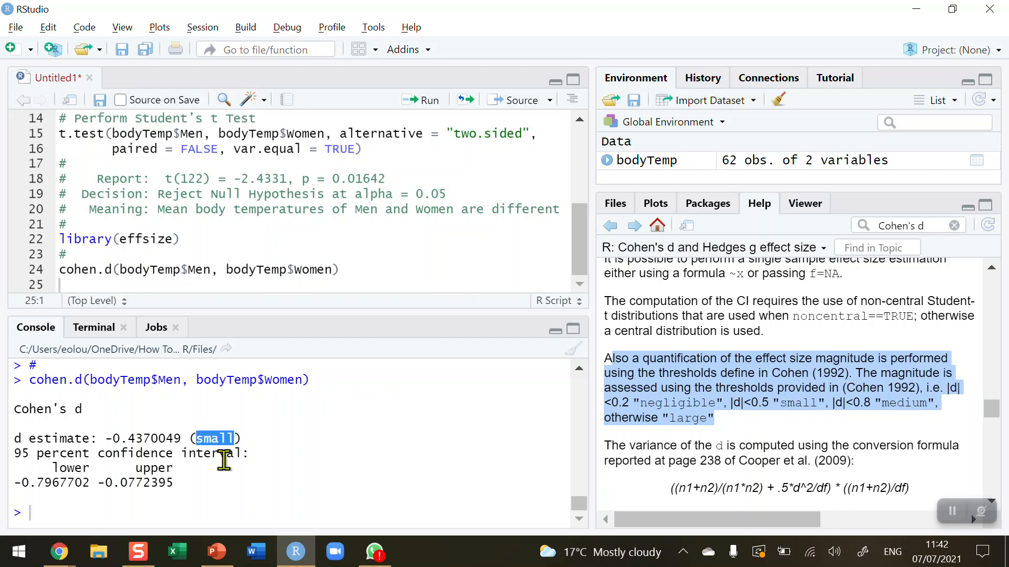
mouse_move(61, 508)
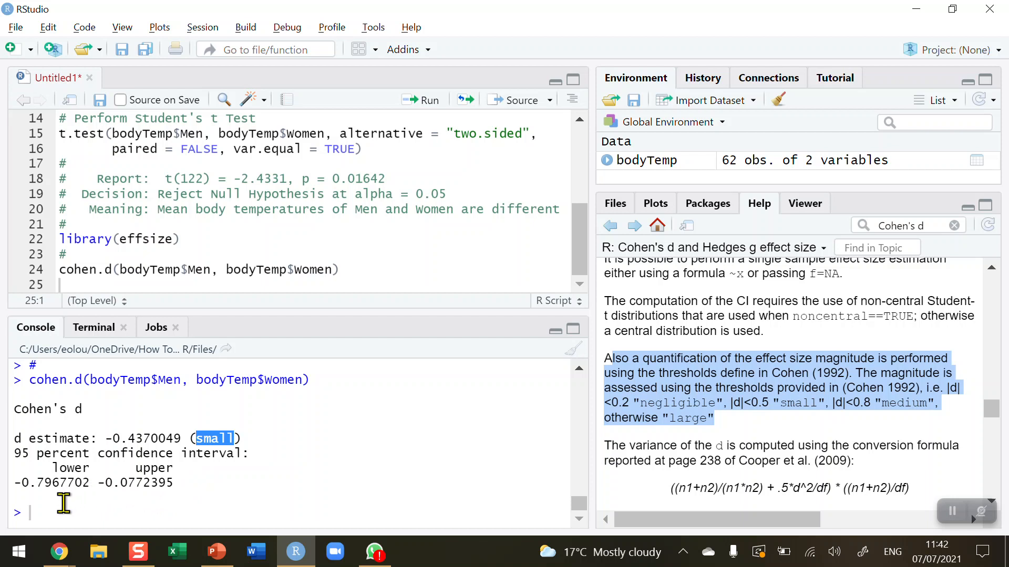
click(29, 513)
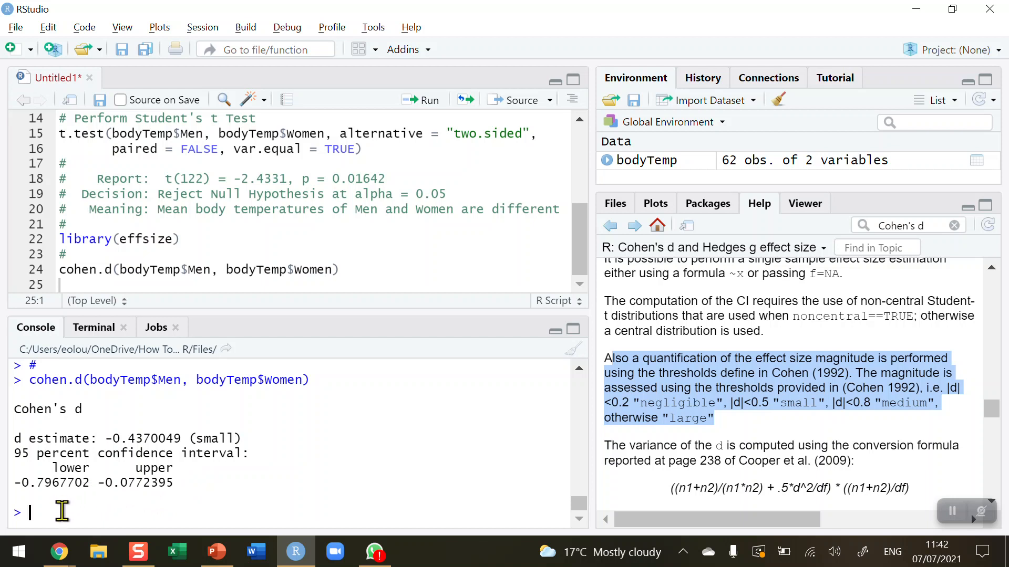